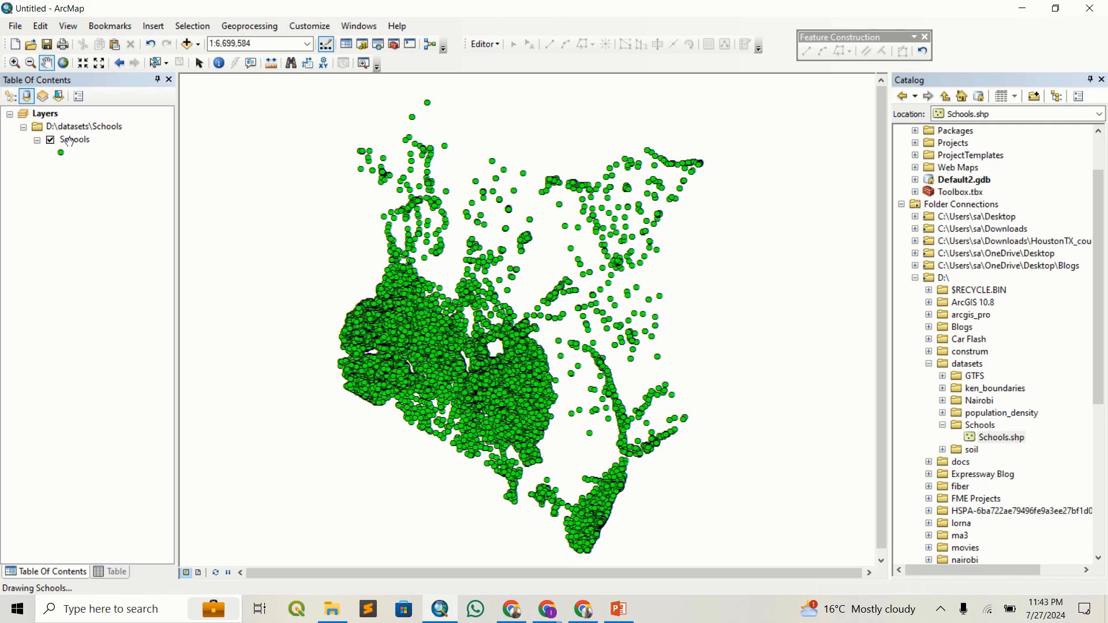
Bring up the Schools layer's context menu to reach its attribute table of 37,930 records.
{"action": "right_click", "coordinate": [73, 140]}
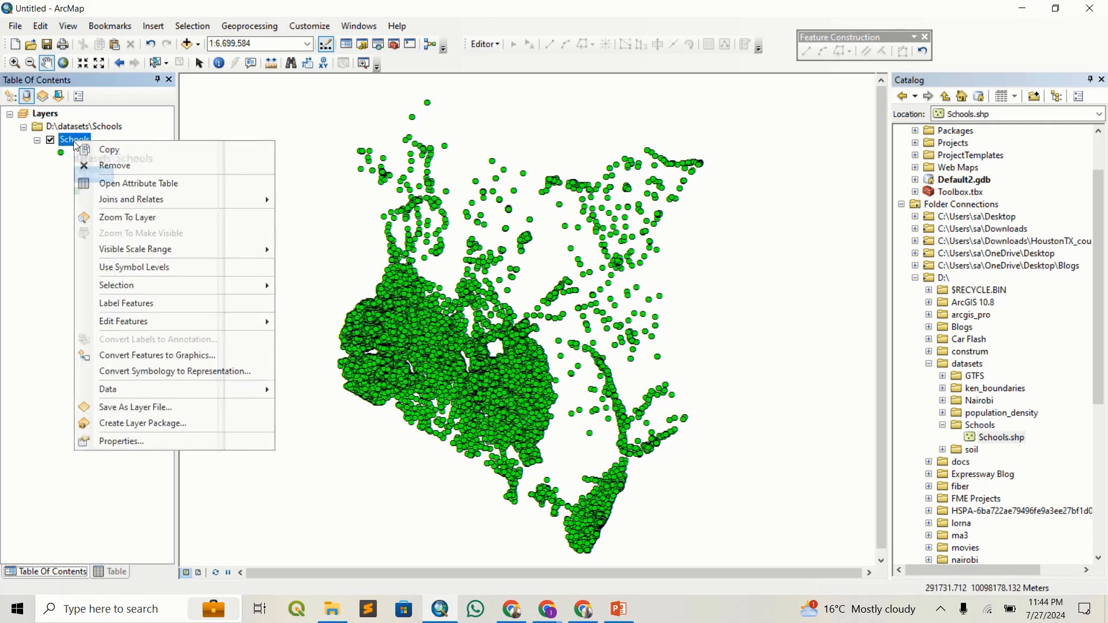
{"action": "mouse_move", "coordinate": [388, 244]}
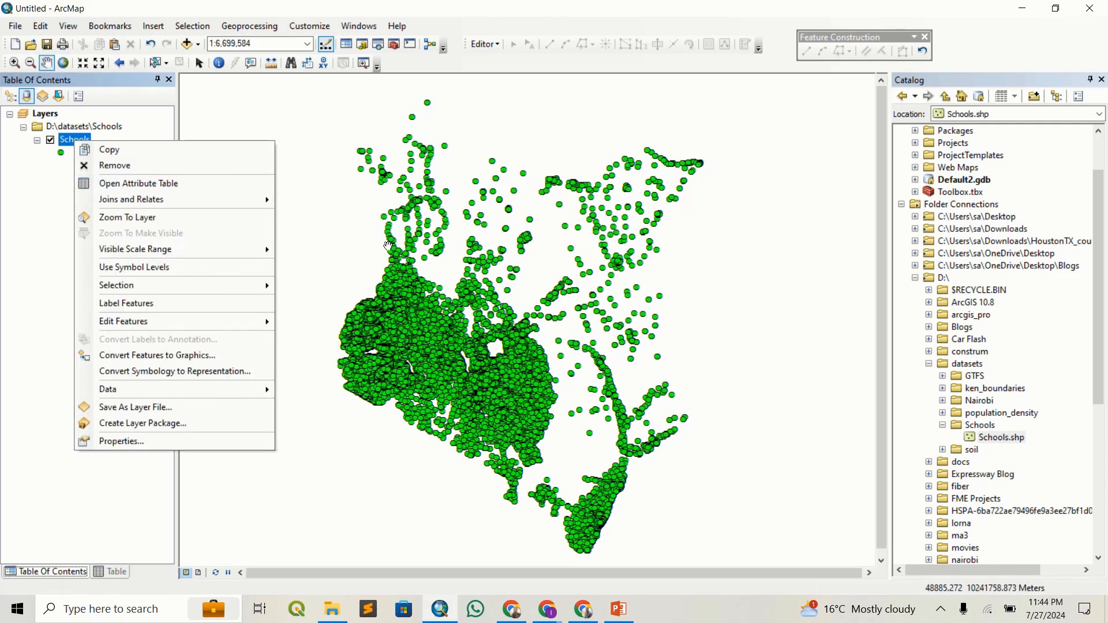
{"action": "left_click", "coordinate": [387, 247]}
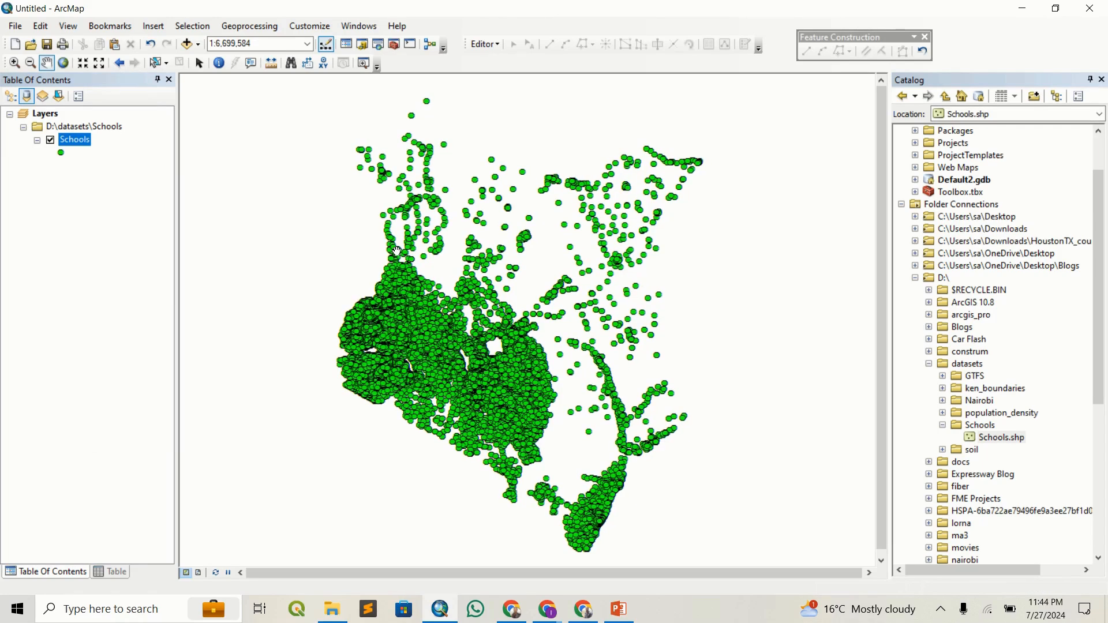
{"action": "left_click", "coordinate": [74, 139]}
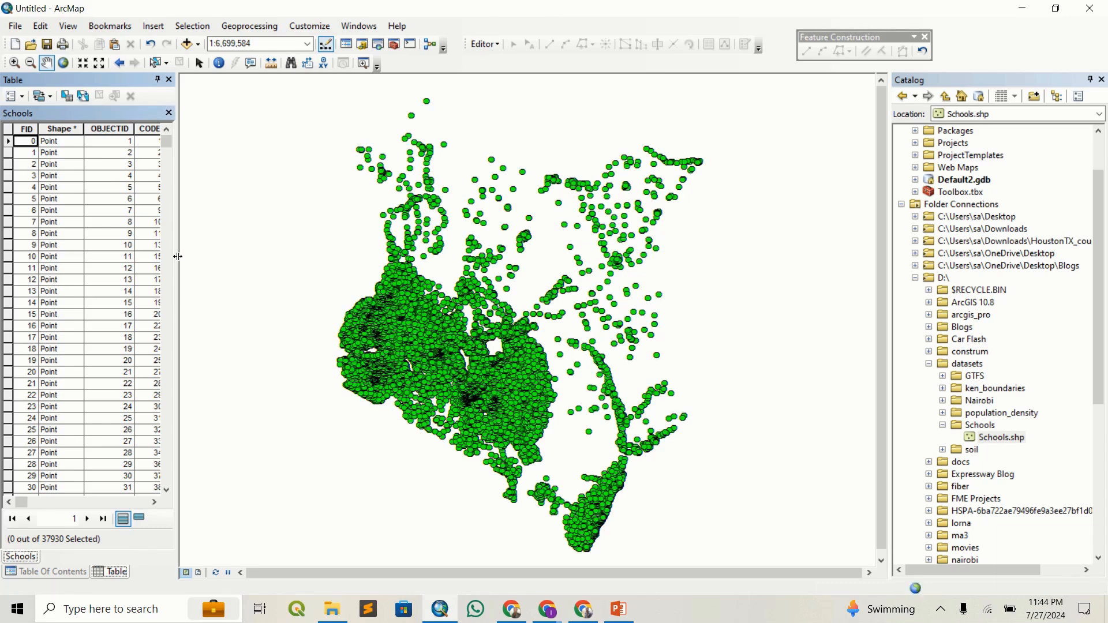
{"action": "mouse_move", "coordinate": [773, 214]}
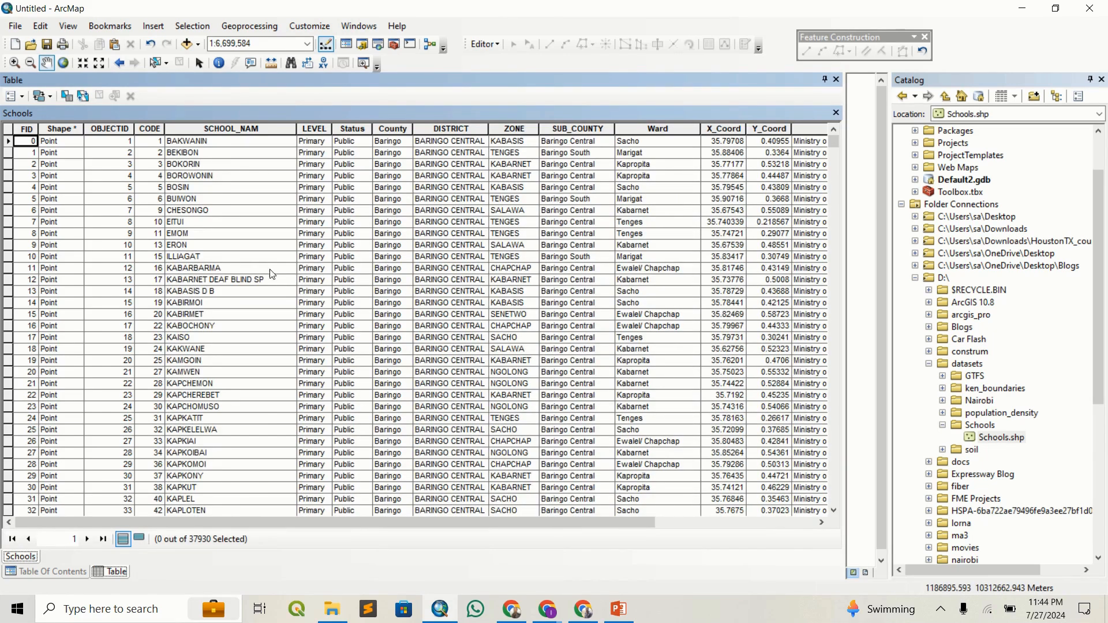
Scroll down through the school records in the widened attribute table.
{"action": "scroll", "scroll_direction": "down", "scroll_amount": 3}
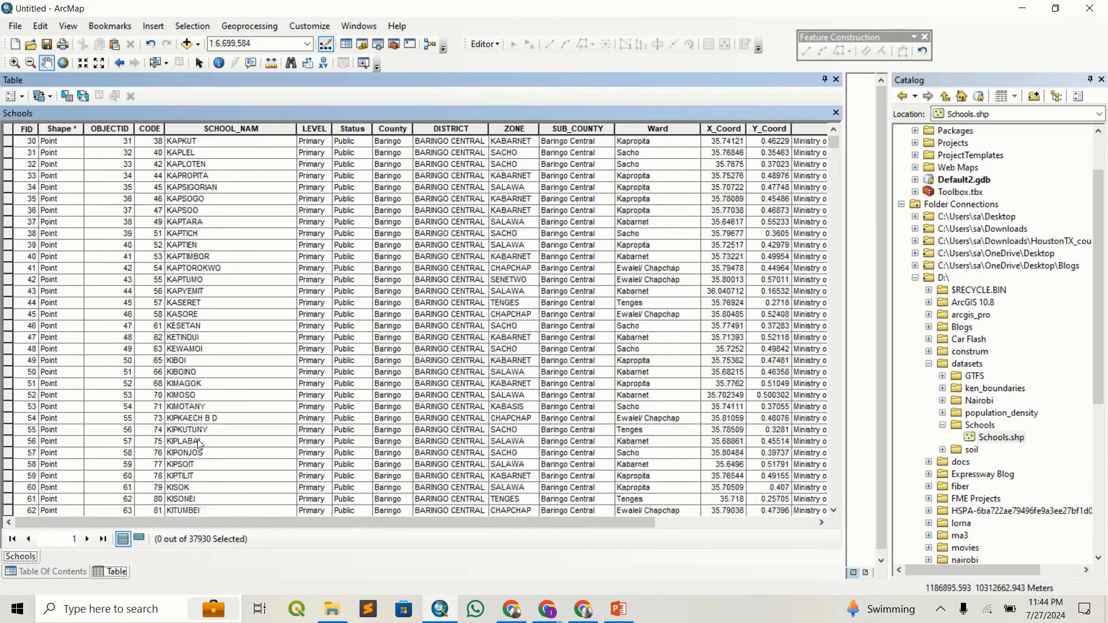
{"action": "scroll", "scroll_direction": "down", "scroll_amount": 3}
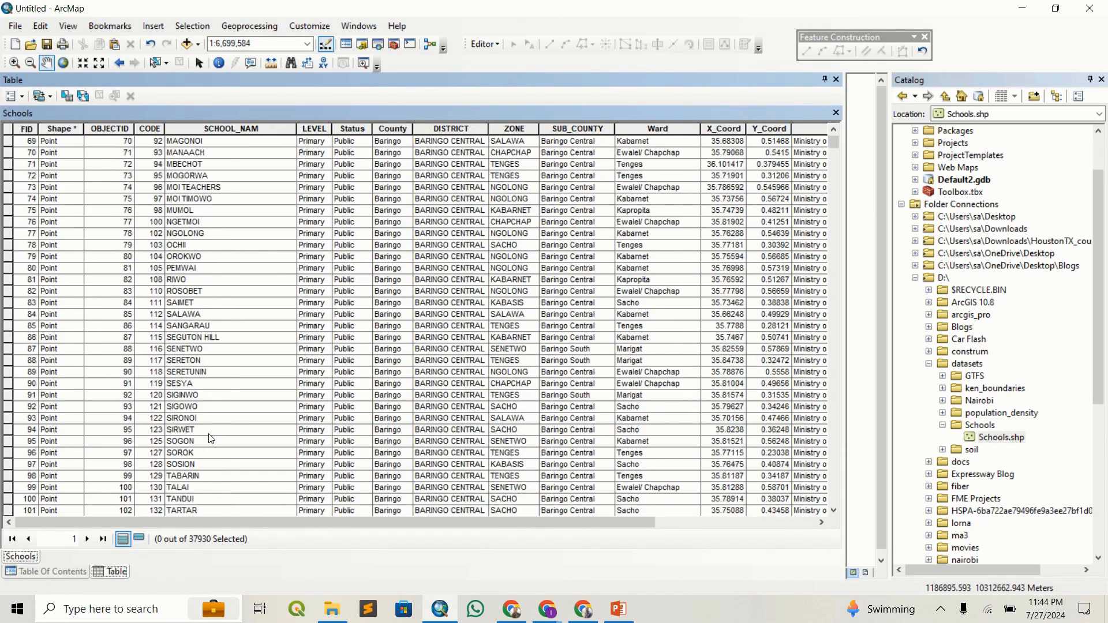
{"action": "scroll", "scroll_direction": "down", "scroll_amount": 3}
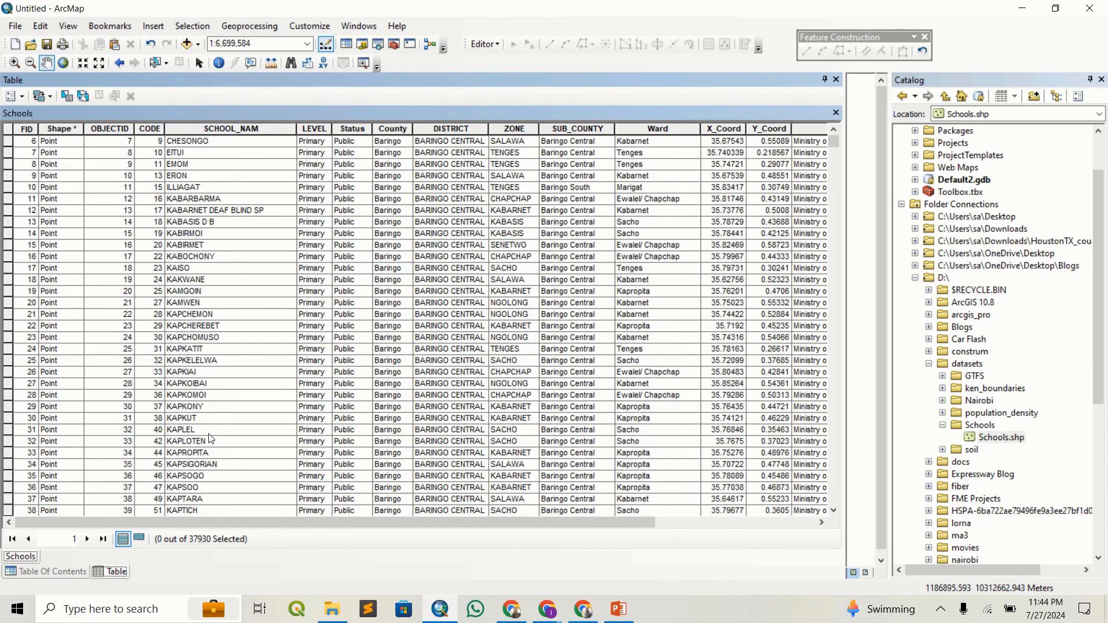
{"action": "mouse_move", "coordinate": [87, 187]}
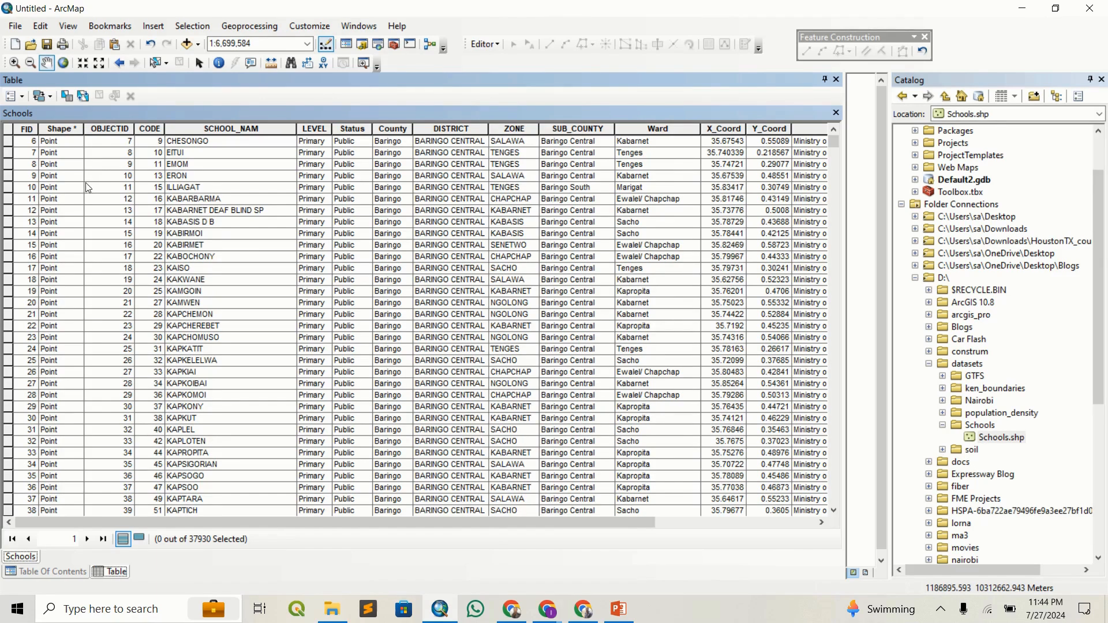
{"action": "mouse_move", "coordinate": [31, 122]}
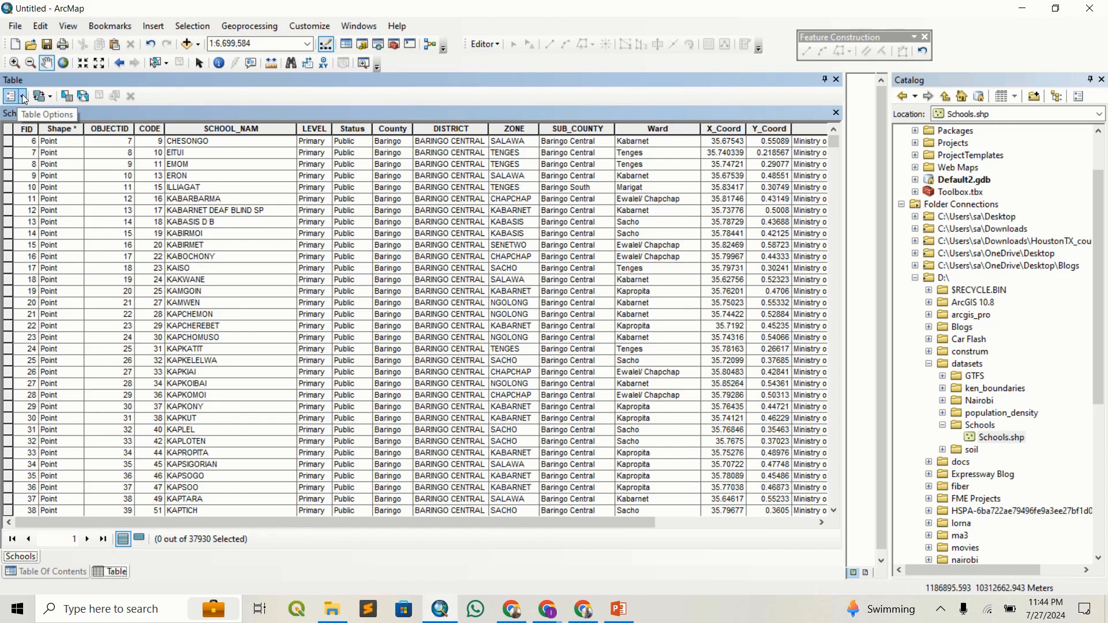
Start exporting all Schools records and browse for the output table location in Downloads.
{"action": "left_click", "coordinate": [9, 96]}
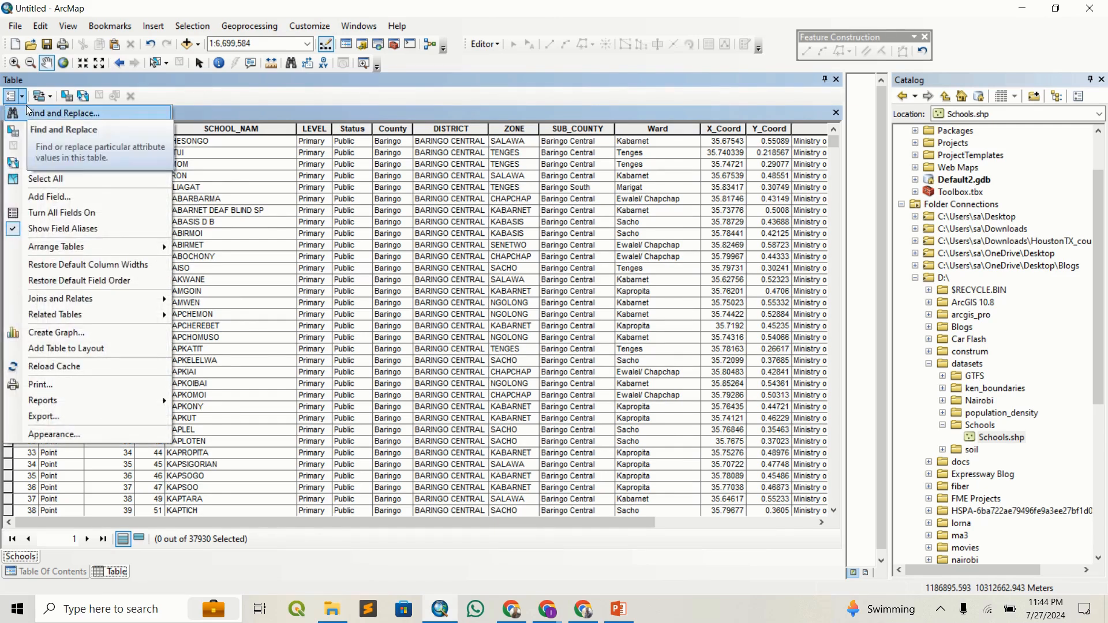
{"action": "mouse_move", "coordinate": [41, 400]}
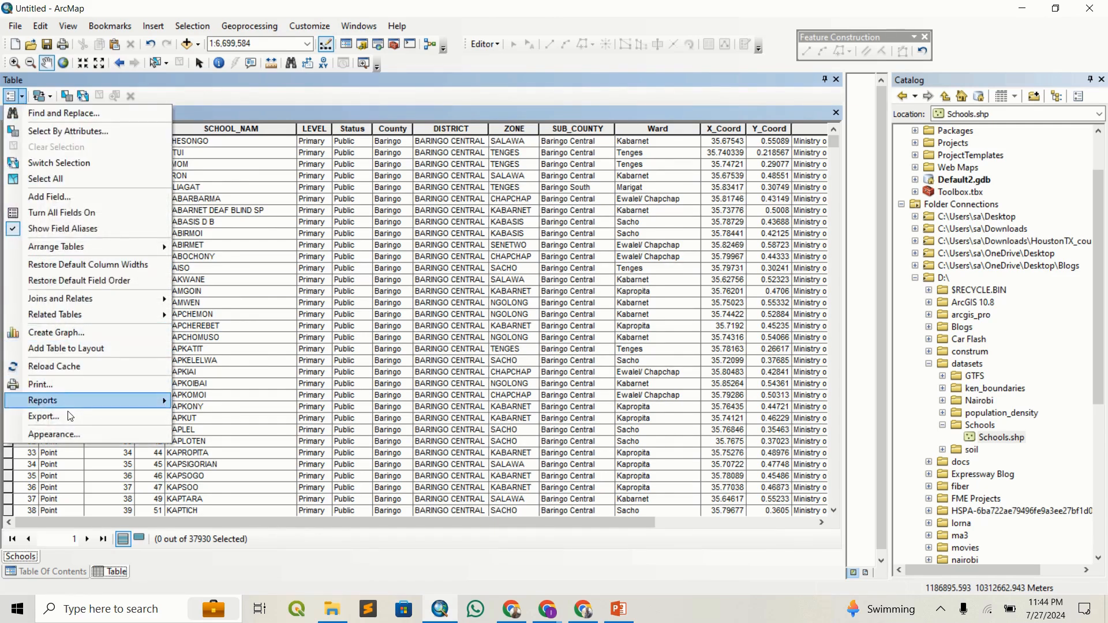
{"action": "left_click", "coordinate": [43, 417]}
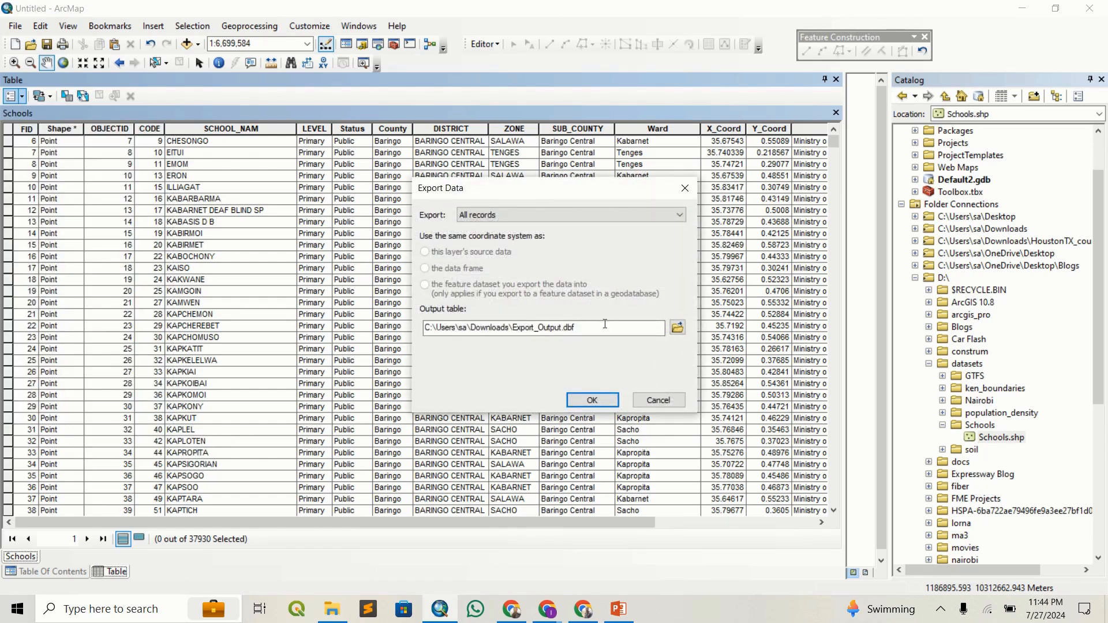
{"action": "left_click", "coordinate": [676, 327]}
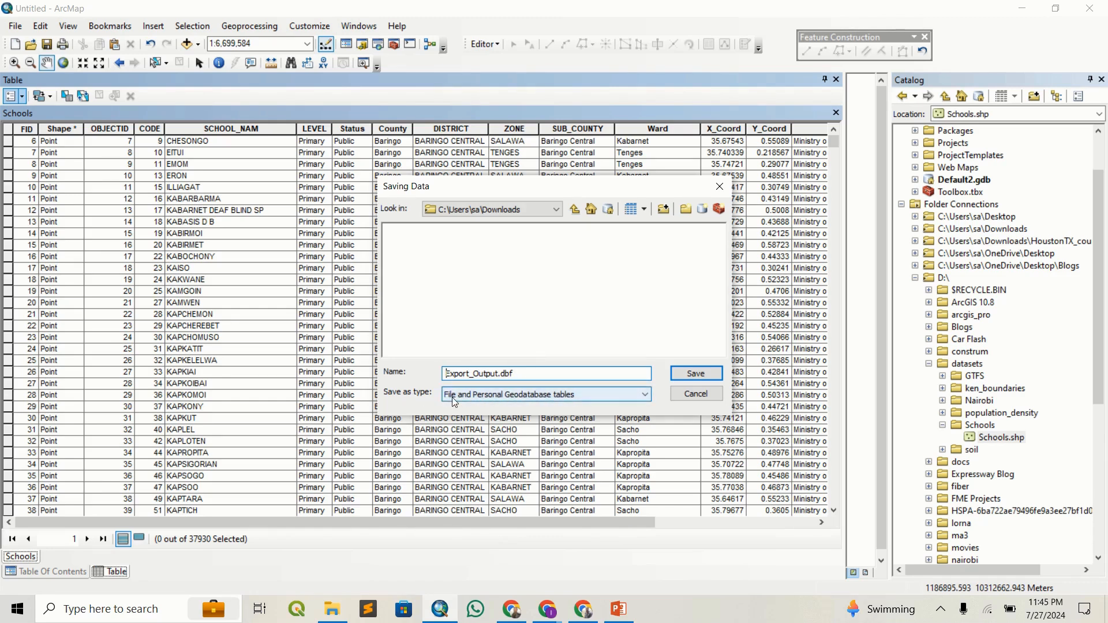
Set the output as a dBASE Table named schools in Downloads and save the choice.
{"action": "left_click", "coordinate": [644, 394]}
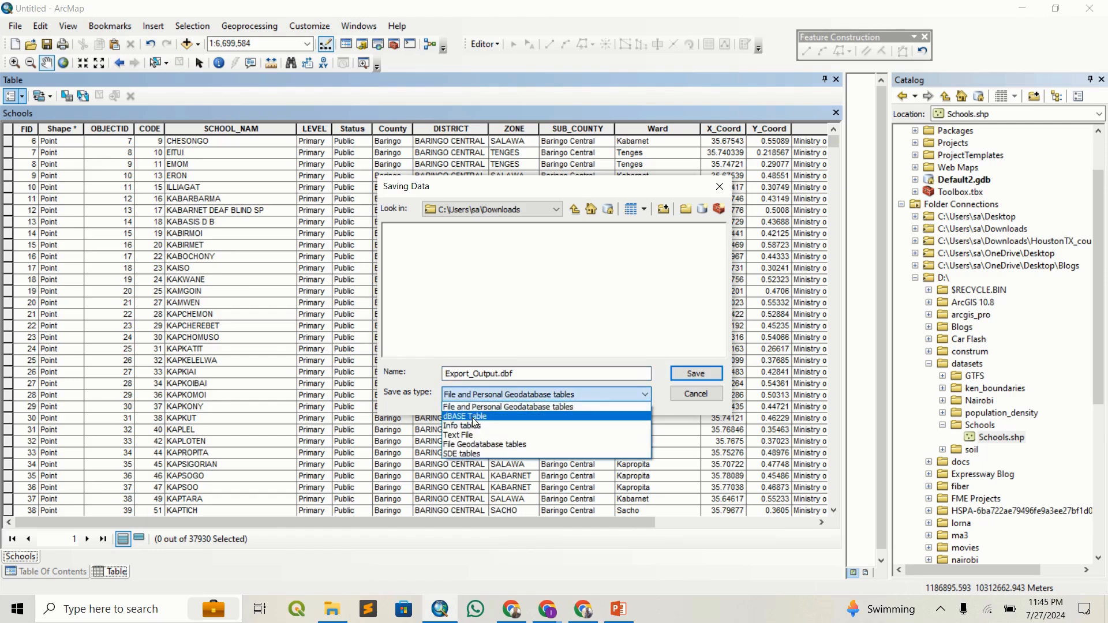
{"action": "left_click", "coordinate": [464, 415]}
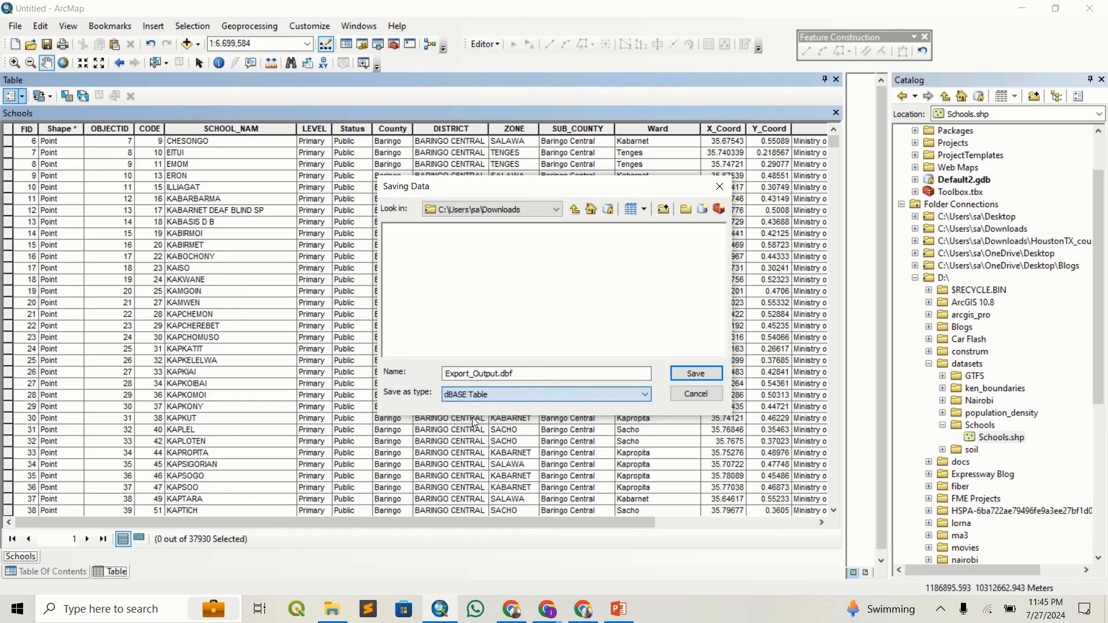
{"action": "left_click", "coordinate": [644, 395]}
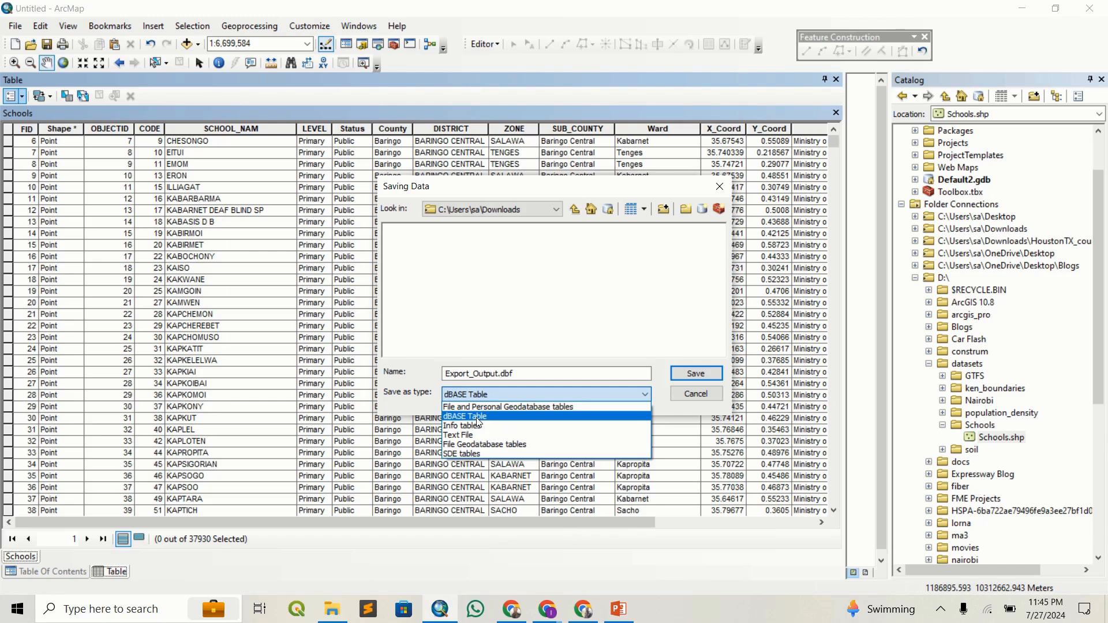
{"action": "mouse_move", "coordinate": [458, 434]}
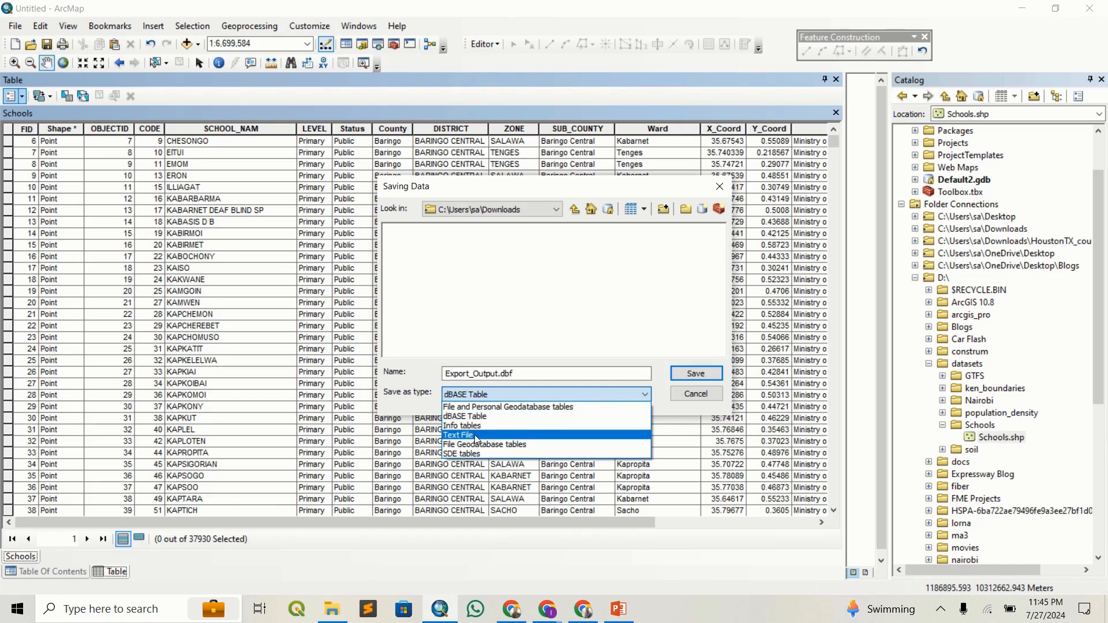
{"action": "mouse_move", "coordinate": [471, 416]}
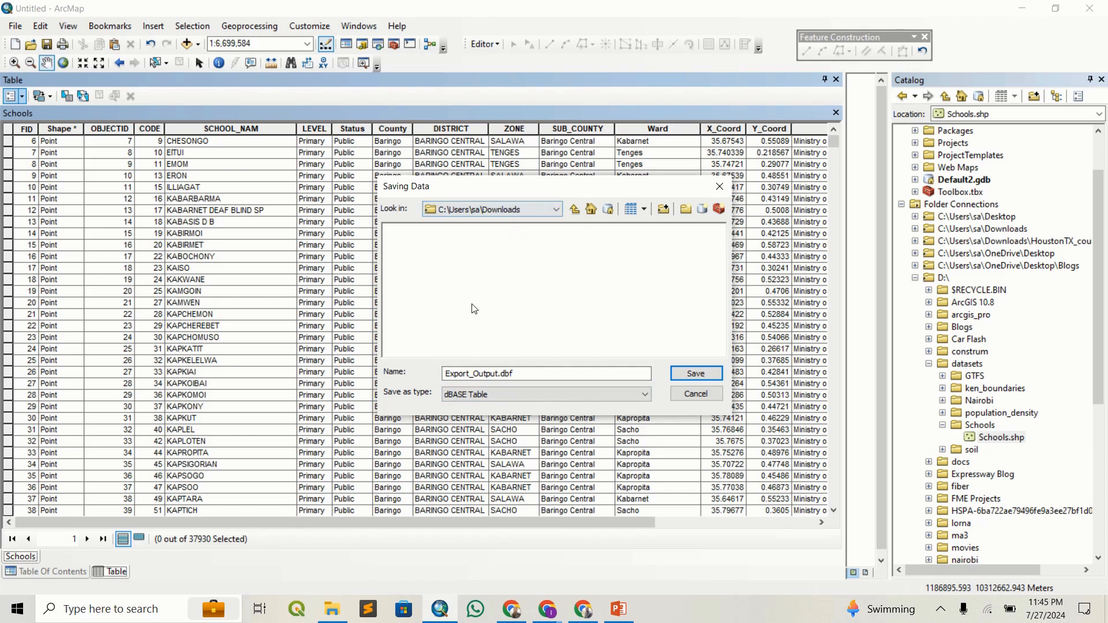
{"action": "left_click", "coordinate": [488, 374]}
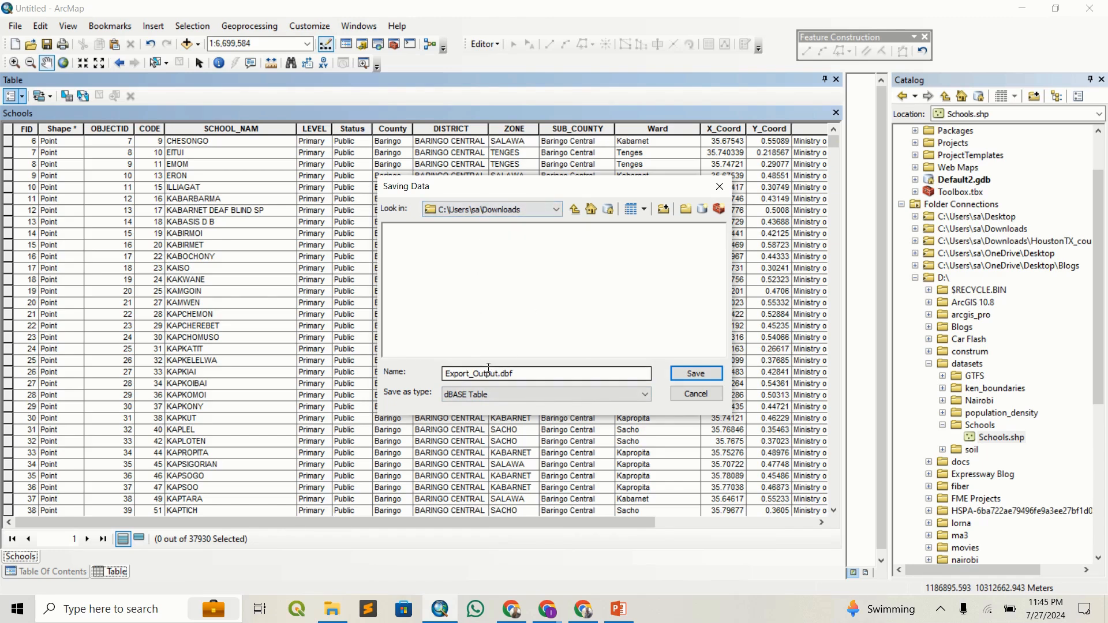
{"action": "triple_click", "coordinate": [544, 374]}
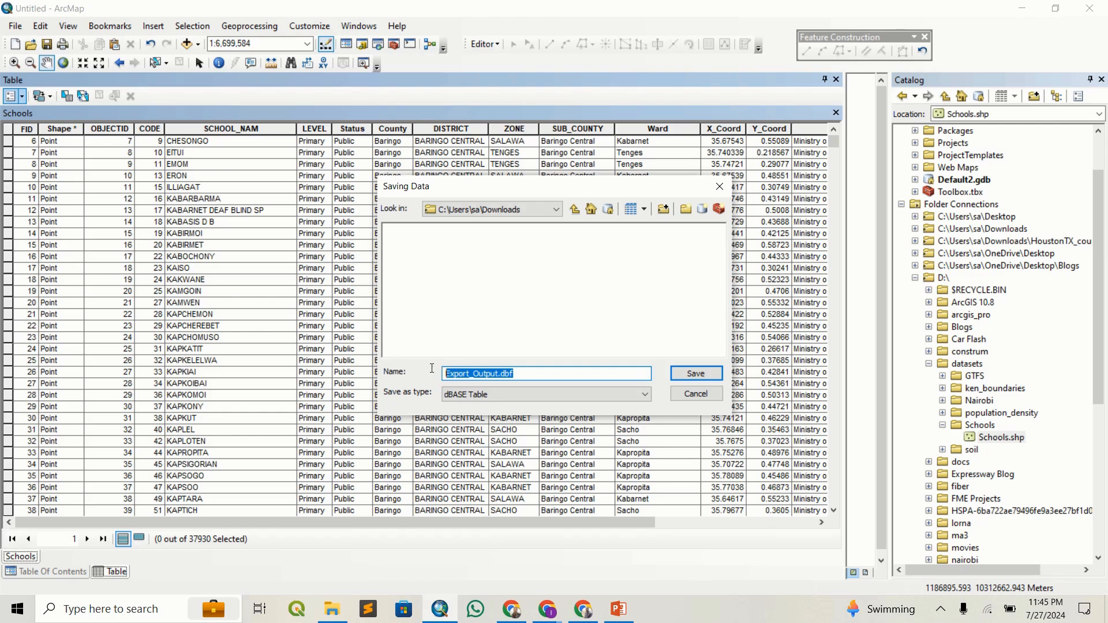
{"action": "type", "text": "schools"}
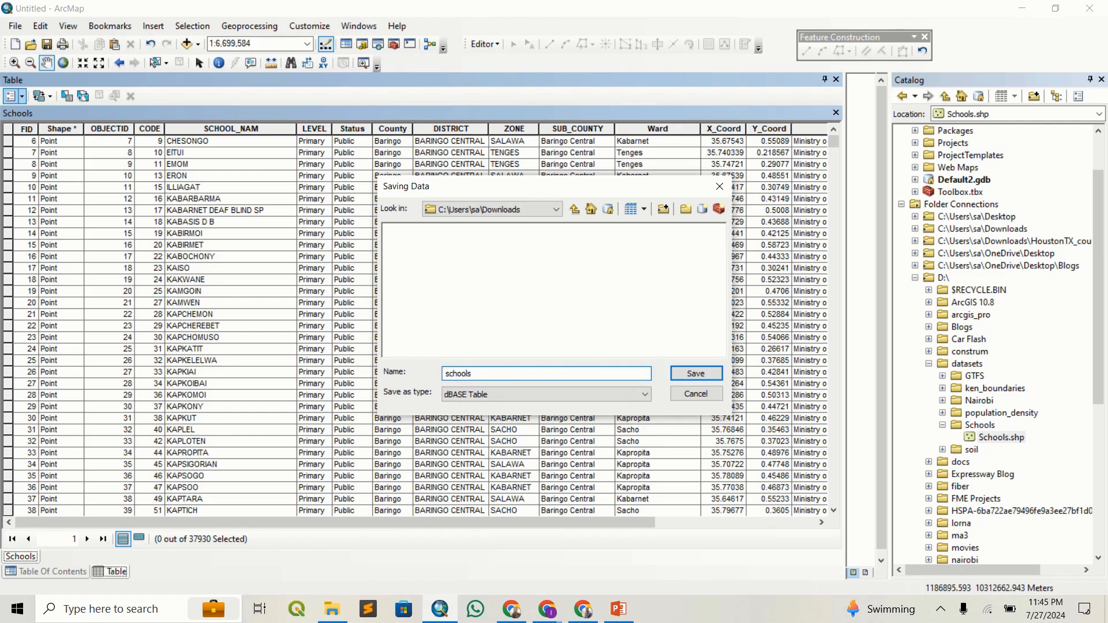
{"action": "left_click", "coordinate": [695, 374]}
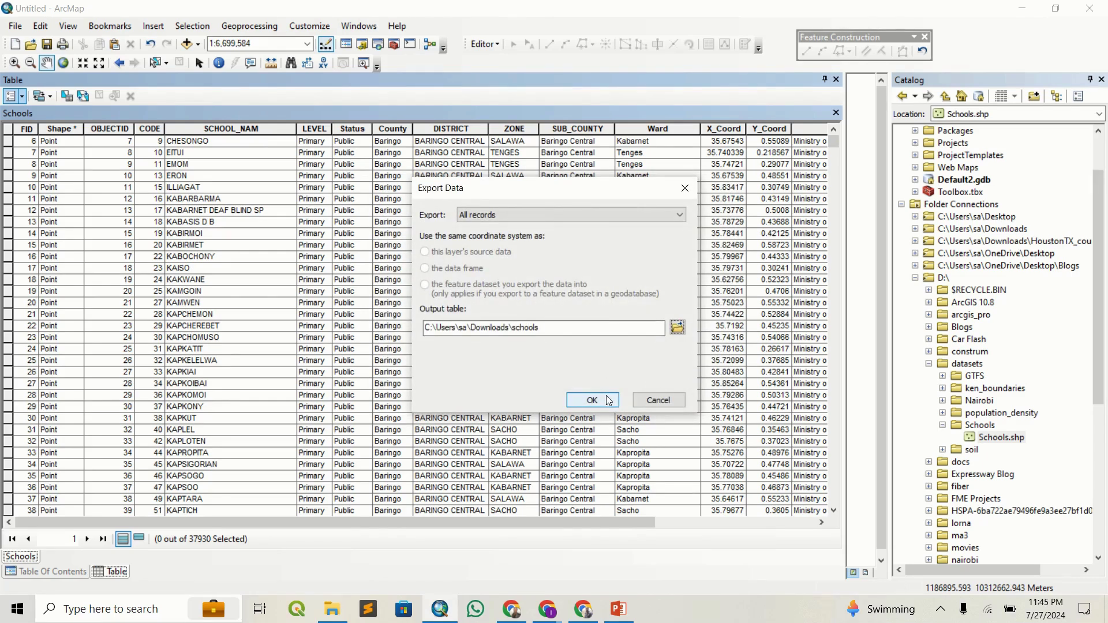
Run the export to schools.dbf and add the new table to the map's table of contents.
{"action": "left_click", "coordinate": [592, 400]}
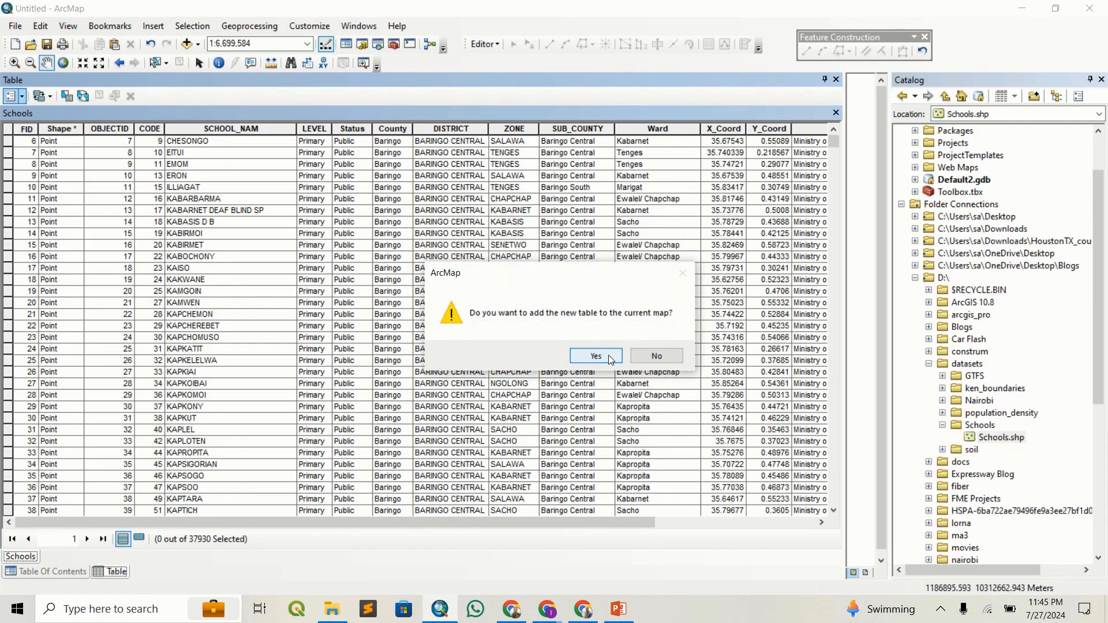
{"action": "left_click", "coordinate": [595, 355]}
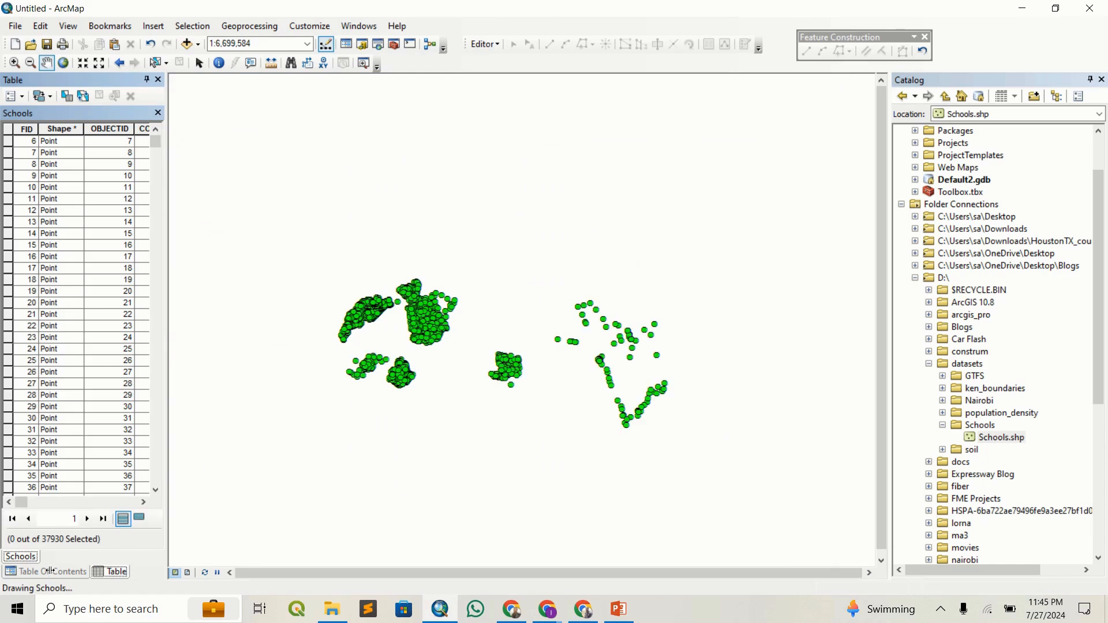
{"action": "left_click", "coordinate": [52, 571]}
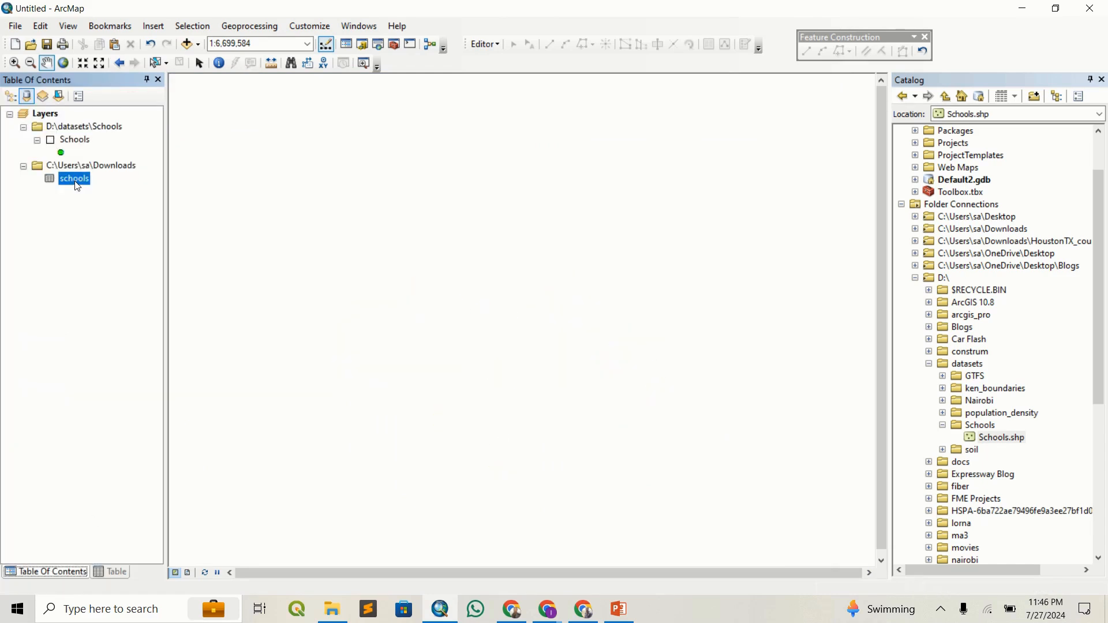
{"action": "right_click", "coordinate": [74, 178]}
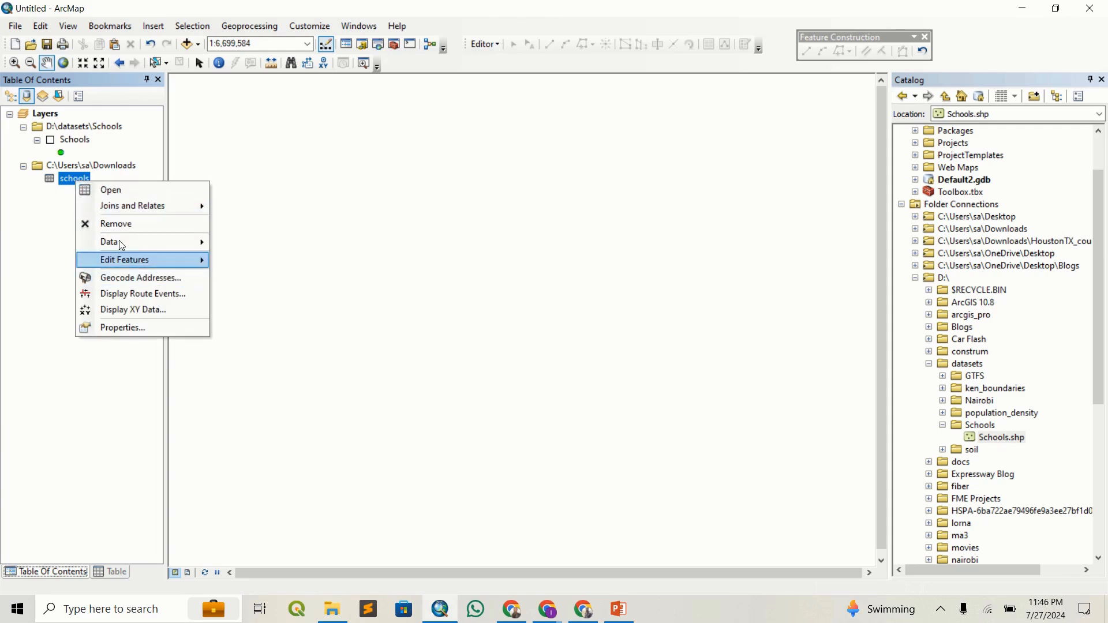
{"action": "mouse_move", "coordinate": [68, 208]}
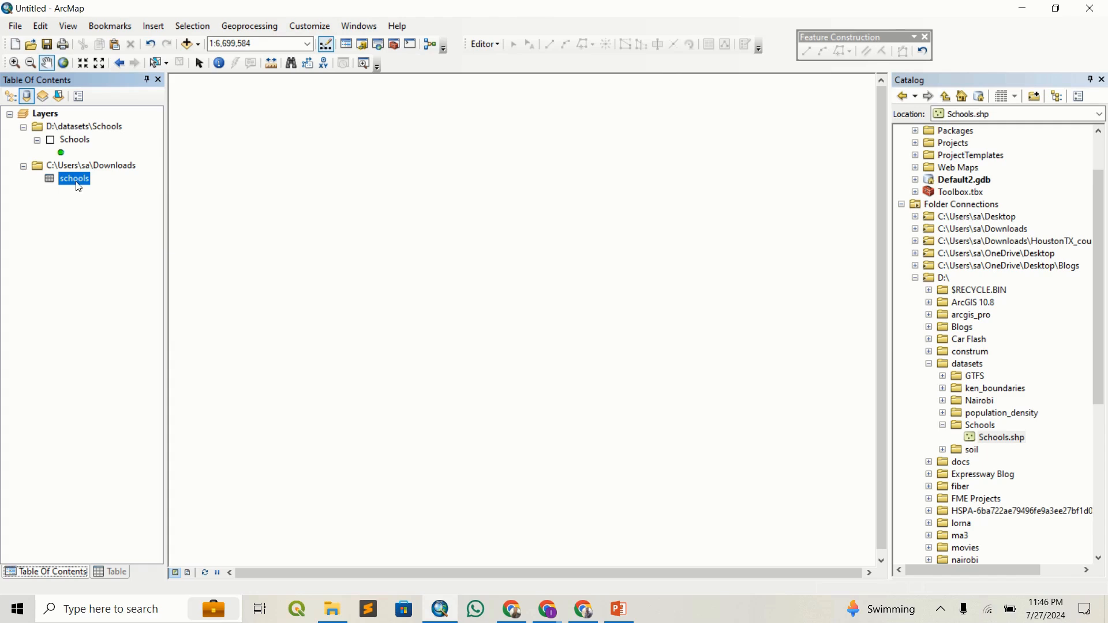
{"action": "double_click", "coordinate": [74, 177]}
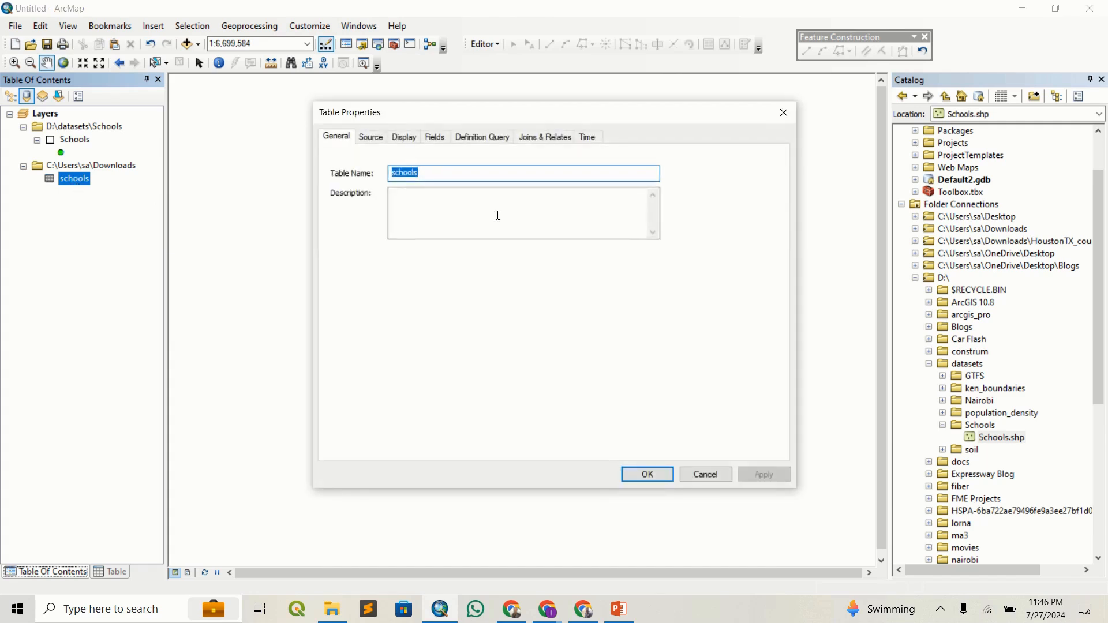
{"action": "left_click", "coordinate": [646, 475]}
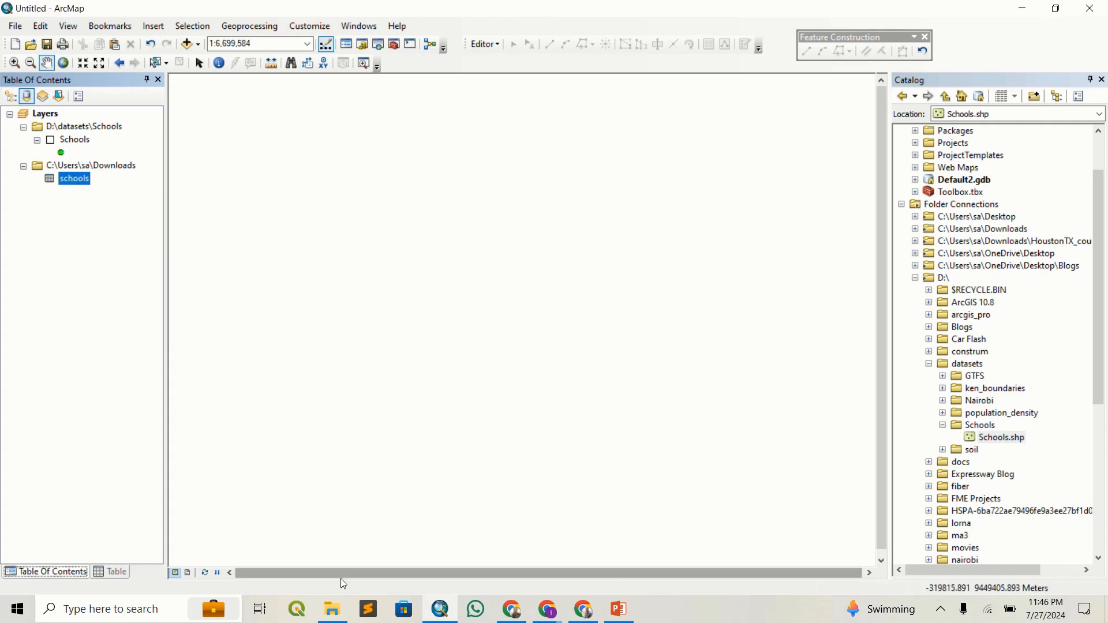
{"action": "left_click", "coordinate": [331, 609]}
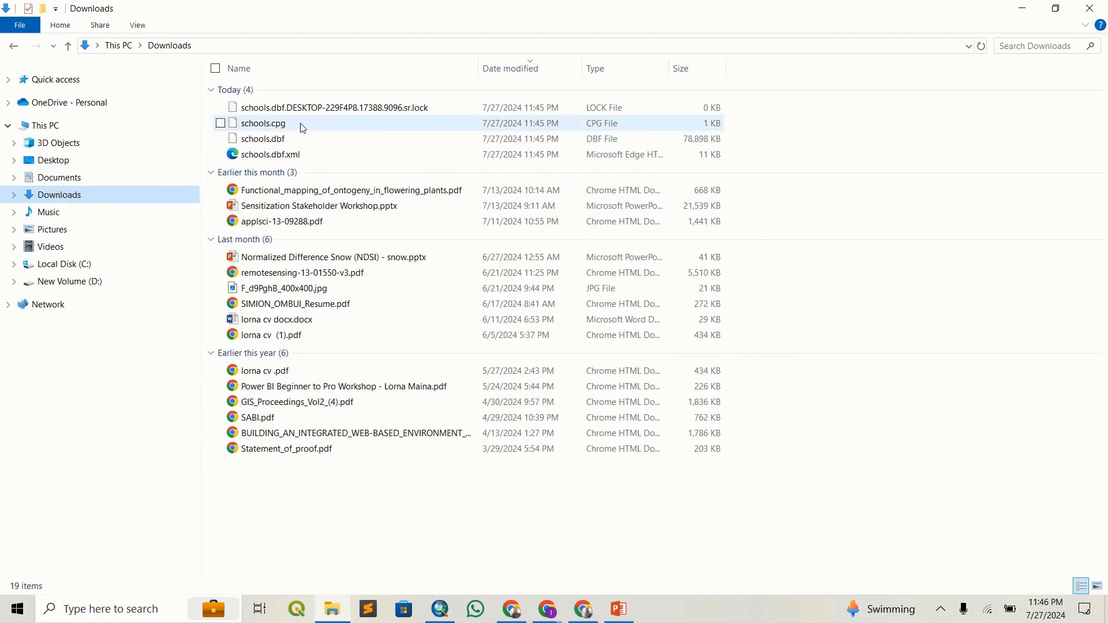
Select the exported schools.dbf (about 77 MB) in the Downloads listing.
{"action": "left_click", "coordinate": [263, 138]}
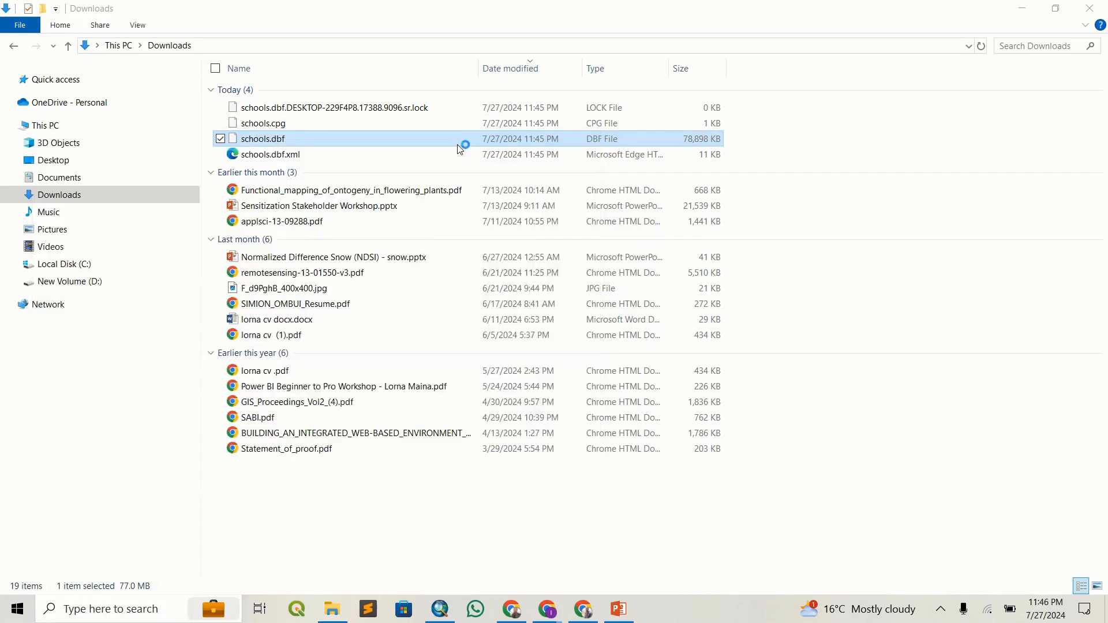
Launch Excel and start a new blank workbook, Book1.
{"action": "left_click", "coordinate": [656, 608]}
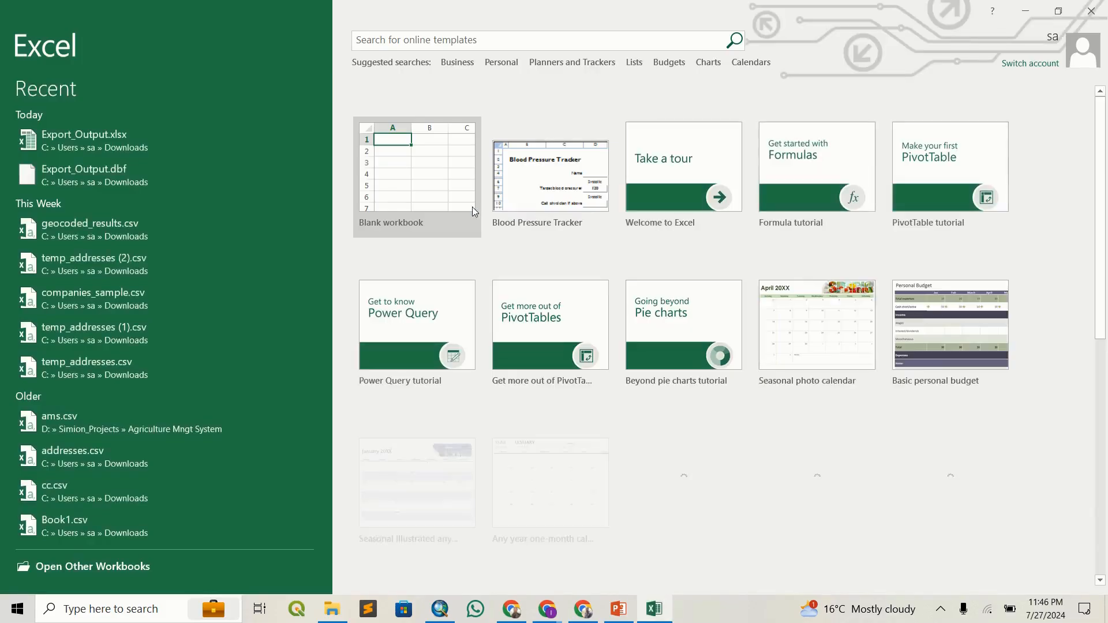
{"action": "left_click", "coordinate": [416, 168]}
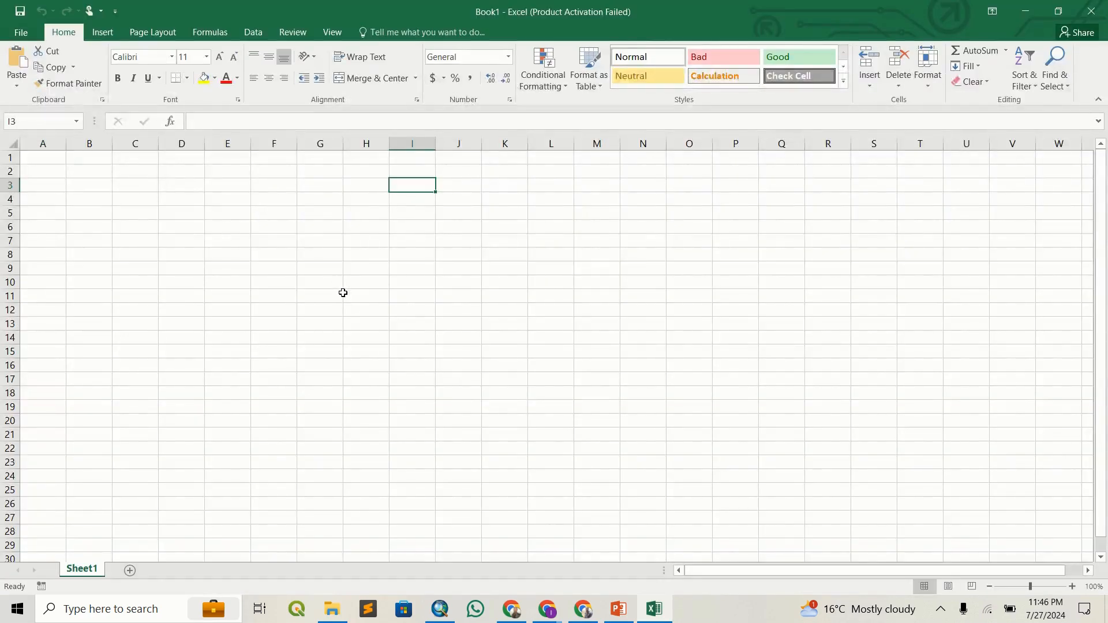
{"action": "mouse_move", "coordinate": [117, 166]}
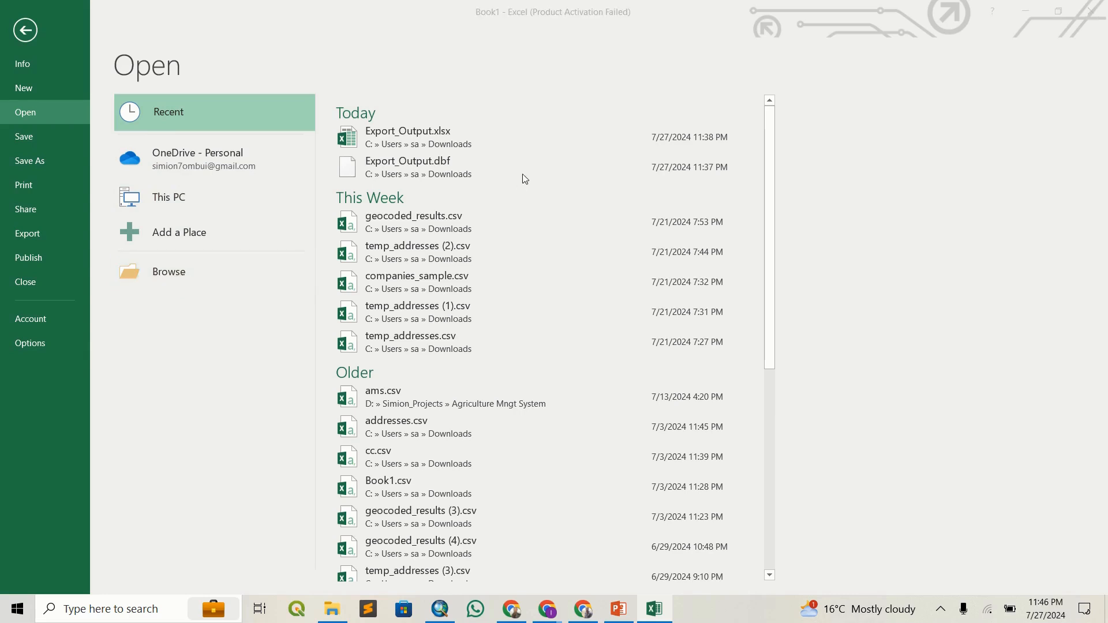
Browse to Downloads and choose schools.dbf as the file to open.
{"action": "left_click", "coordinate": [168, 271]}
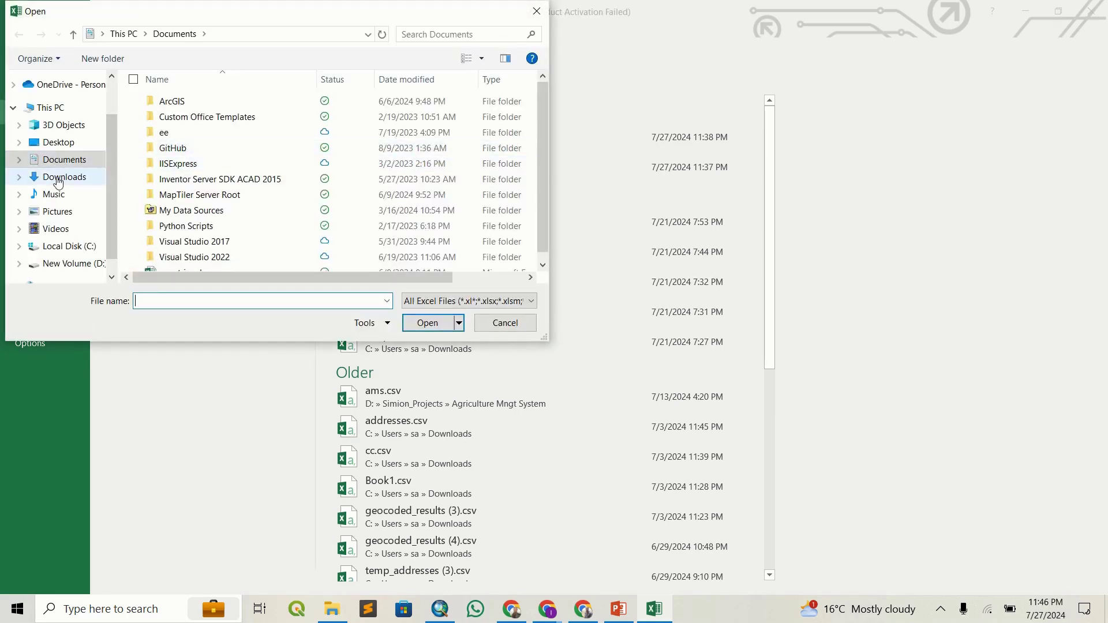
{"action": "left_click", "coordinate": [62, 177]}
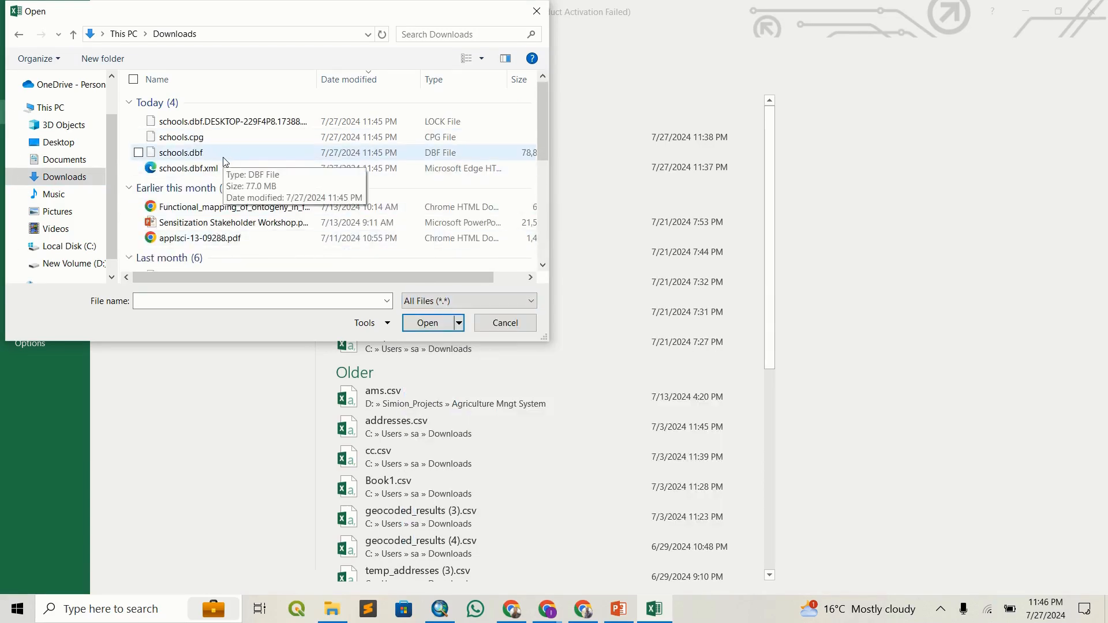
{"action": "left_click", "coordinate": [180, 152]}
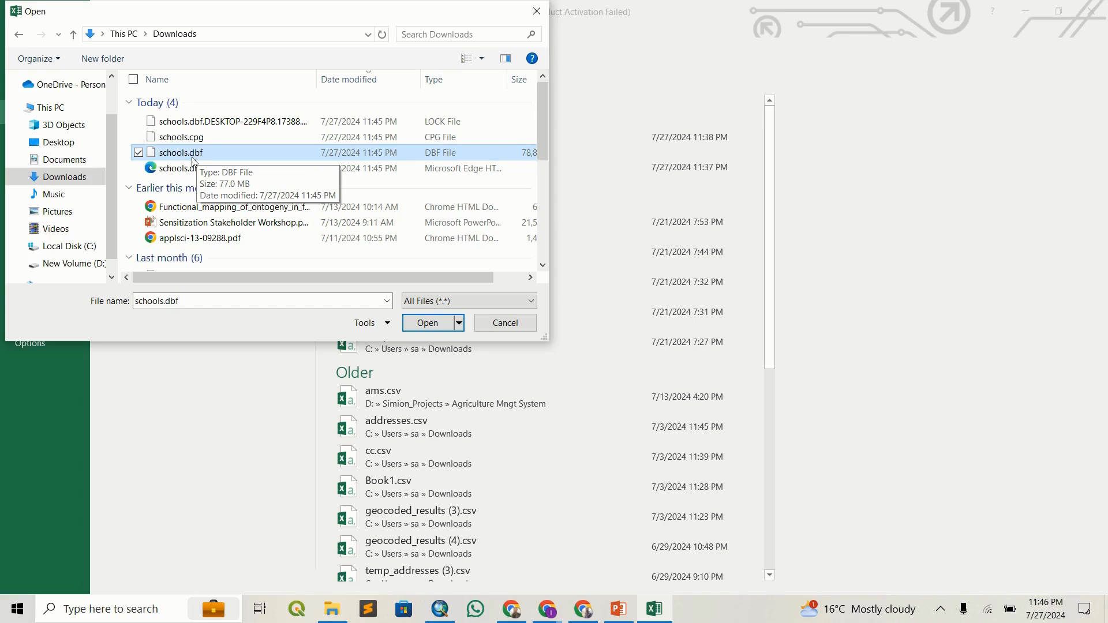
{"action": "mouse_move", "coordinate": [198, 164]}
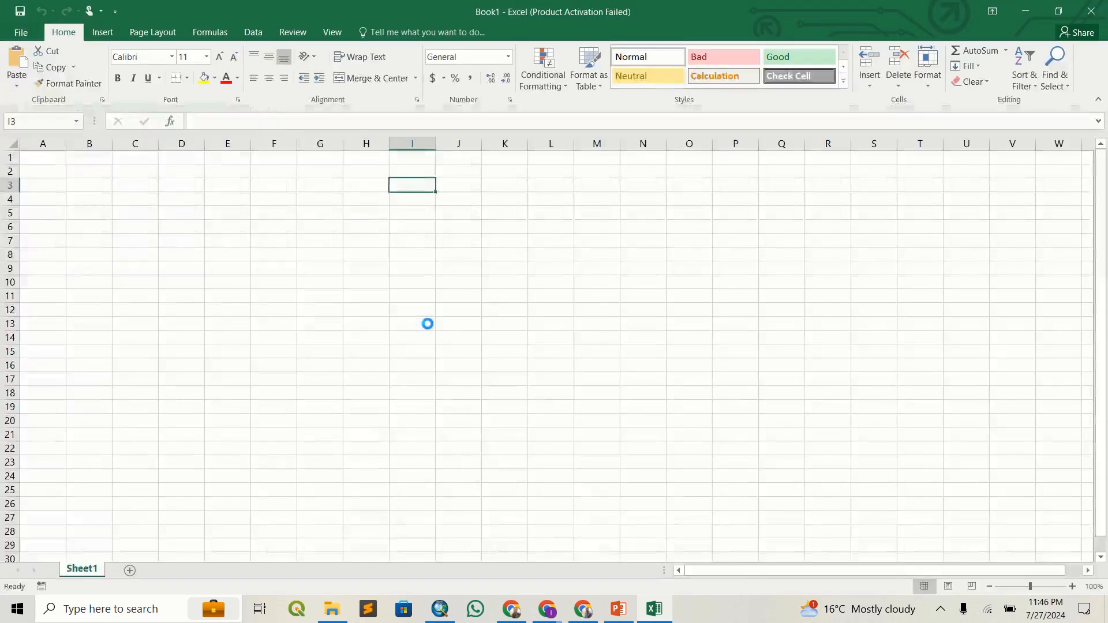
{"action": "mouse_move", "coordinate": [418, 300]}
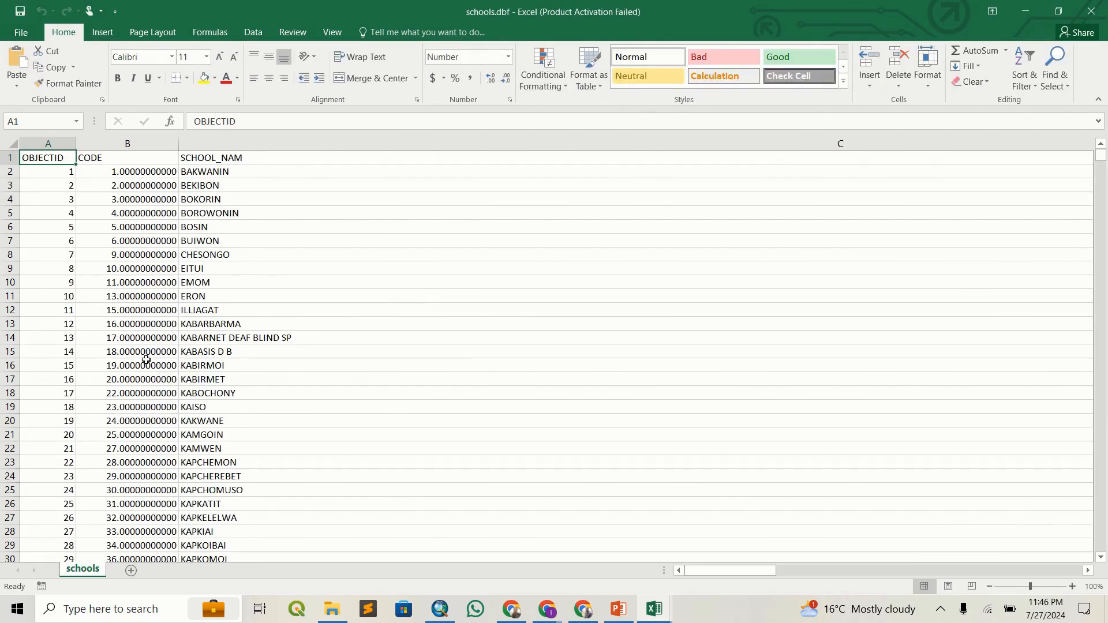
{"action": "mouse_move", "coordinate": [352, 408]}
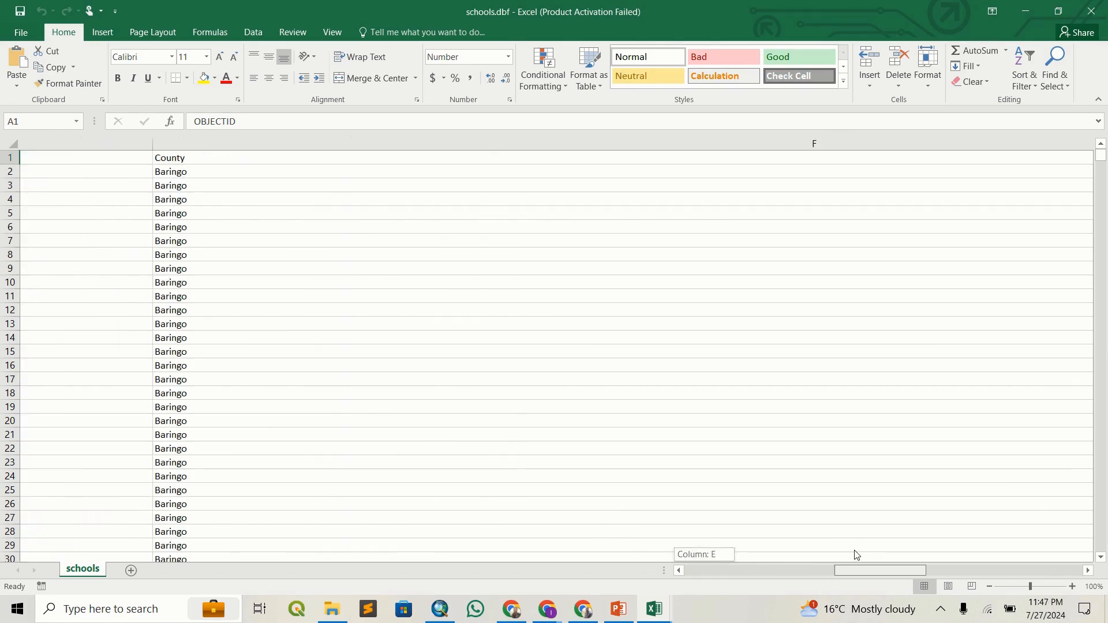
Scroll across the imported OBJECTID, CODE, school name and county columns, then bring up the File page.
{"action": "scroll", "scroll_direction": "right", "scroll_amount": 3}
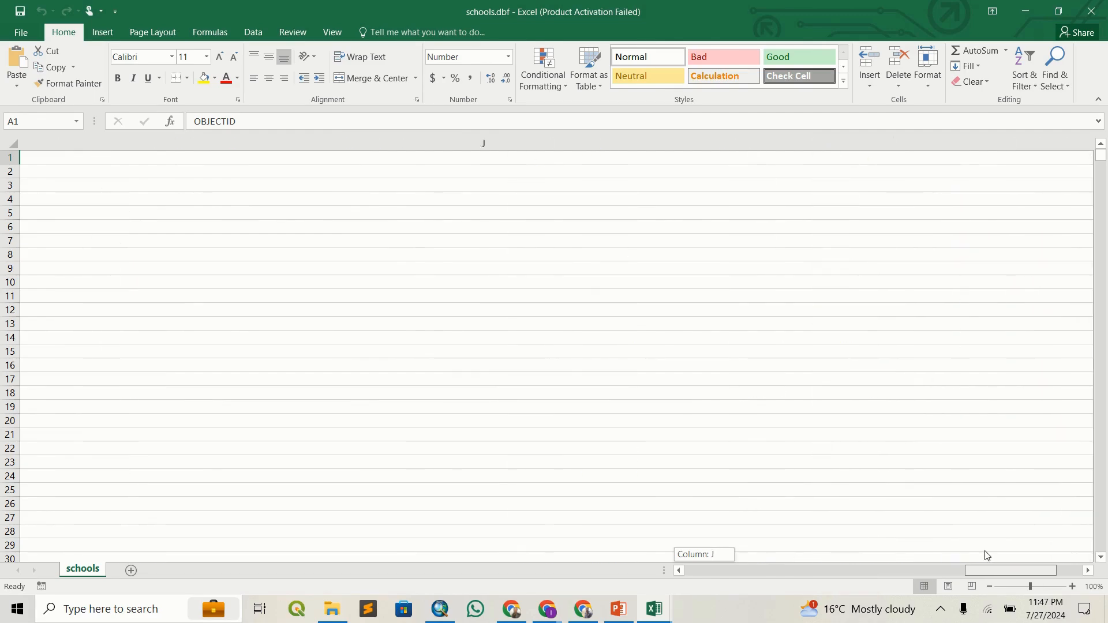
{"action": "scroll", "scroll_direction": "right", "scroll_amount": 3}
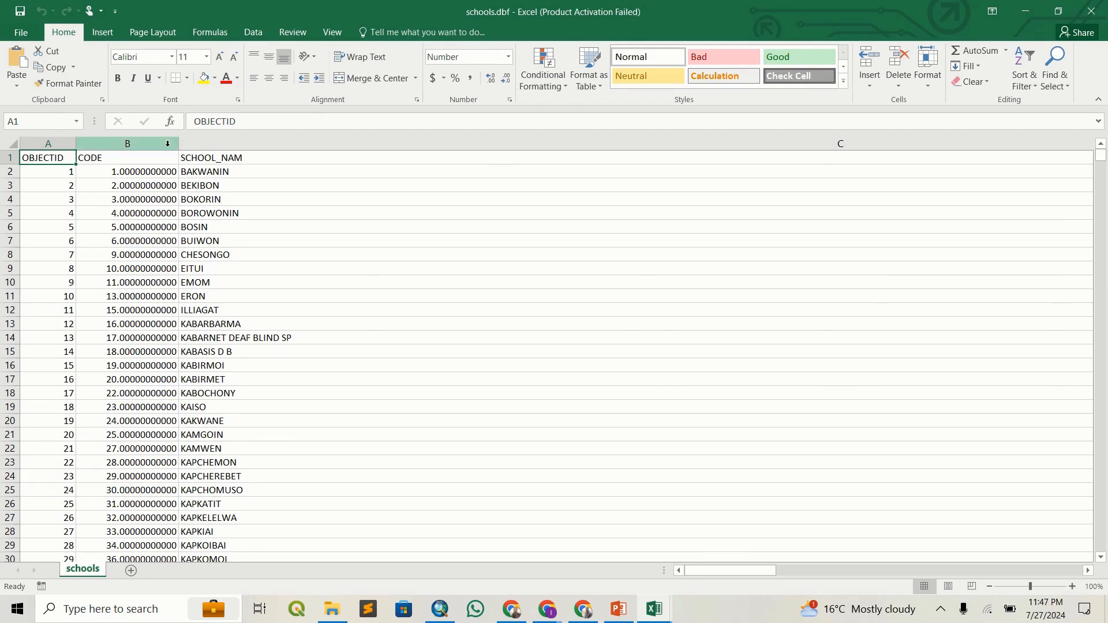
{"action": "left_click", "coordinate": [22, 32]}
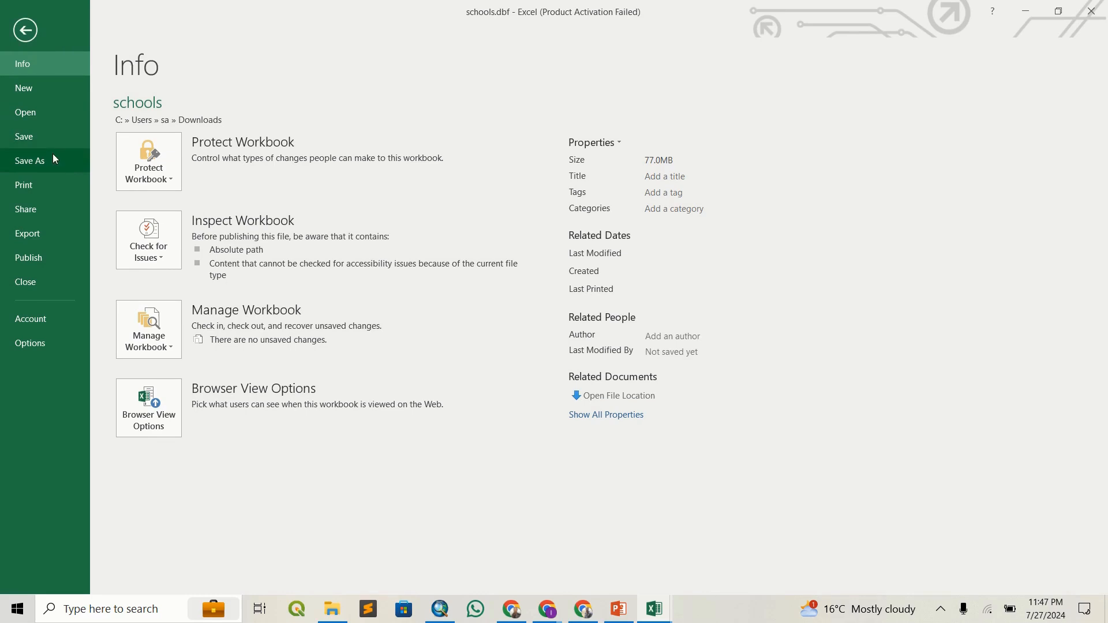
Save the table as an Excel Workbook named schools.xlsx in Downloads.
{"action": "left_click", "coordinate": [30, 160]}
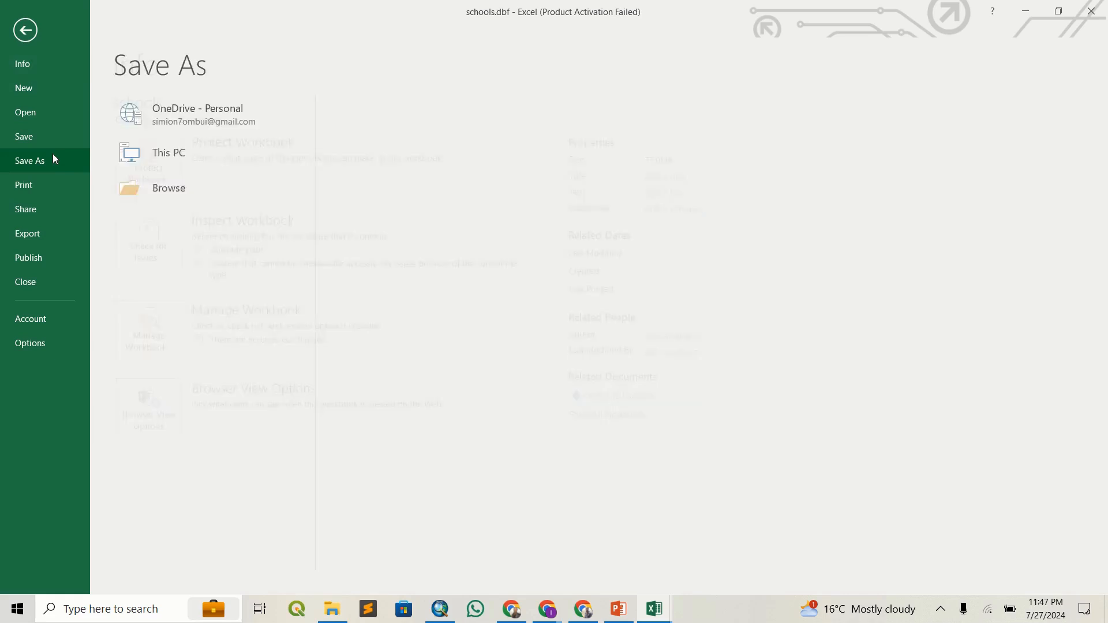
{"action": "left_click", "coordinate": [168, 152]}
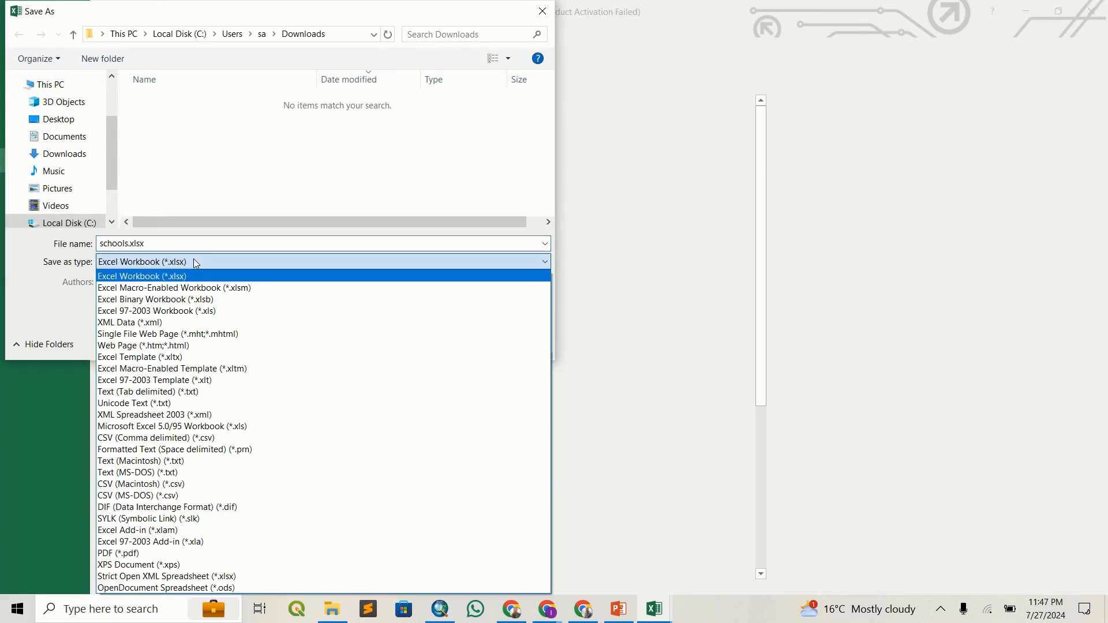
{"action": "mouse_move", "coordinate": [191, 300]}
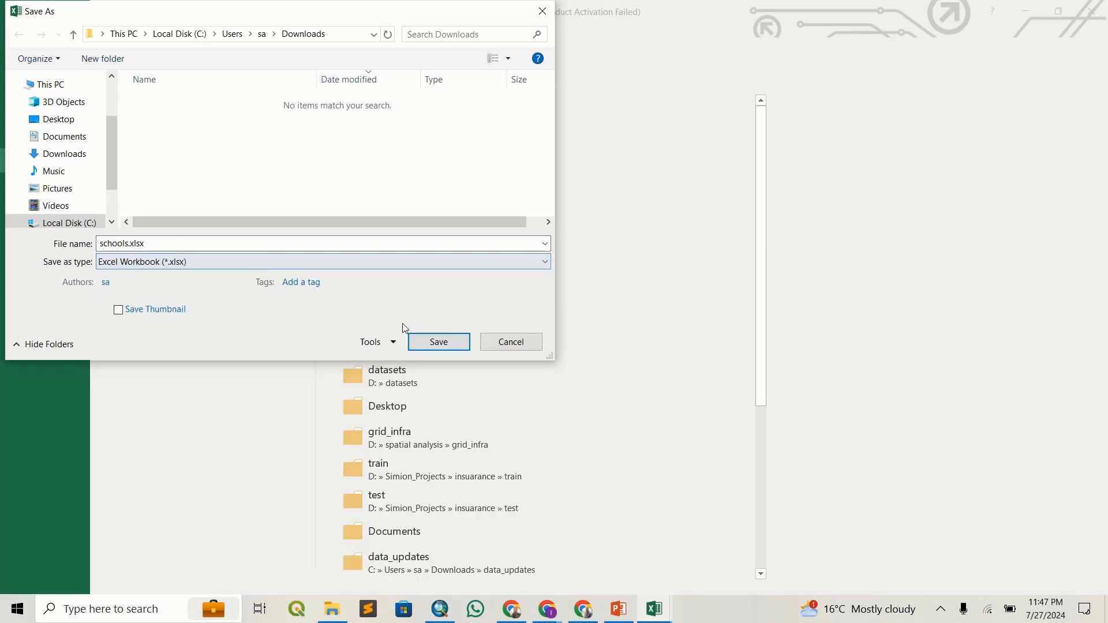
{"action": "left_click", "coordinate": [438, 341]}
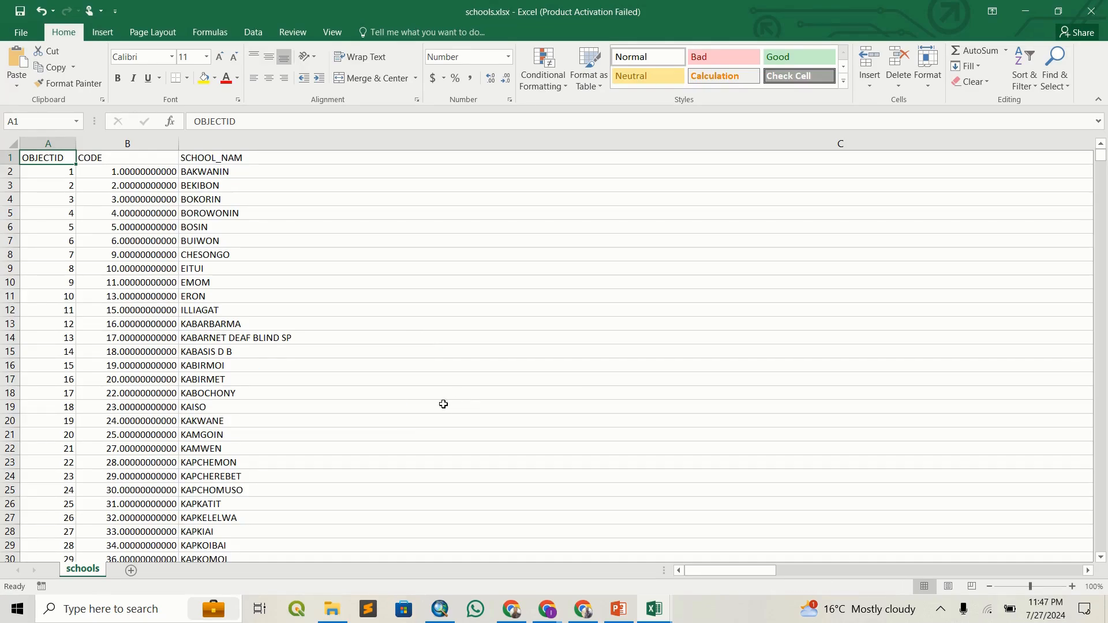
{"action": "mouse_move", "coordinate": [404, 414]}
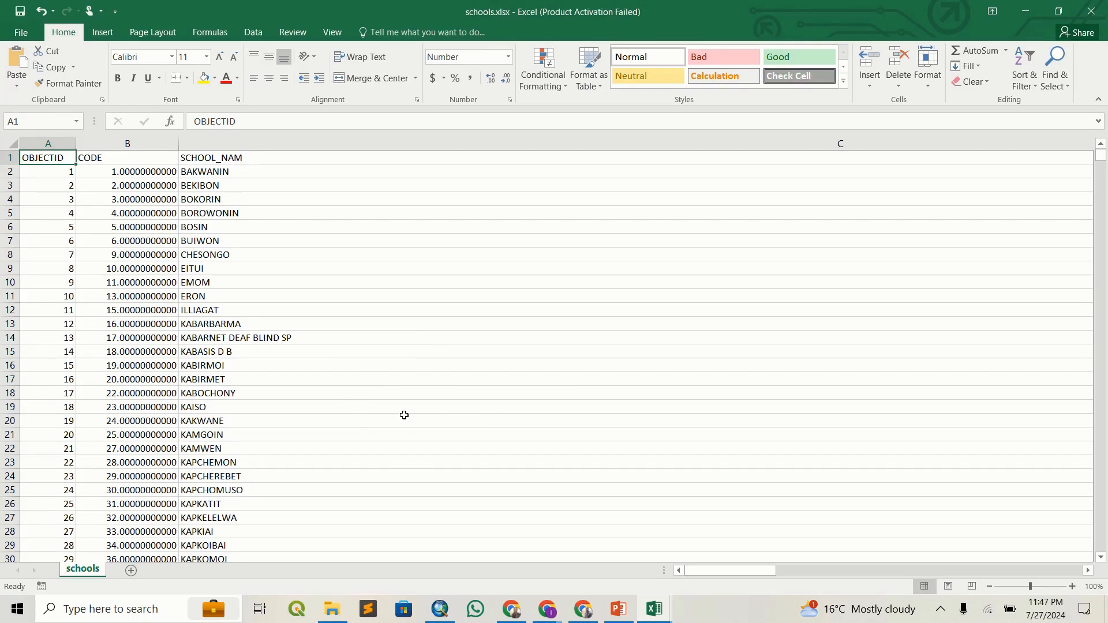
{"action": "mouse_move", "coordinate": [384, 367]}
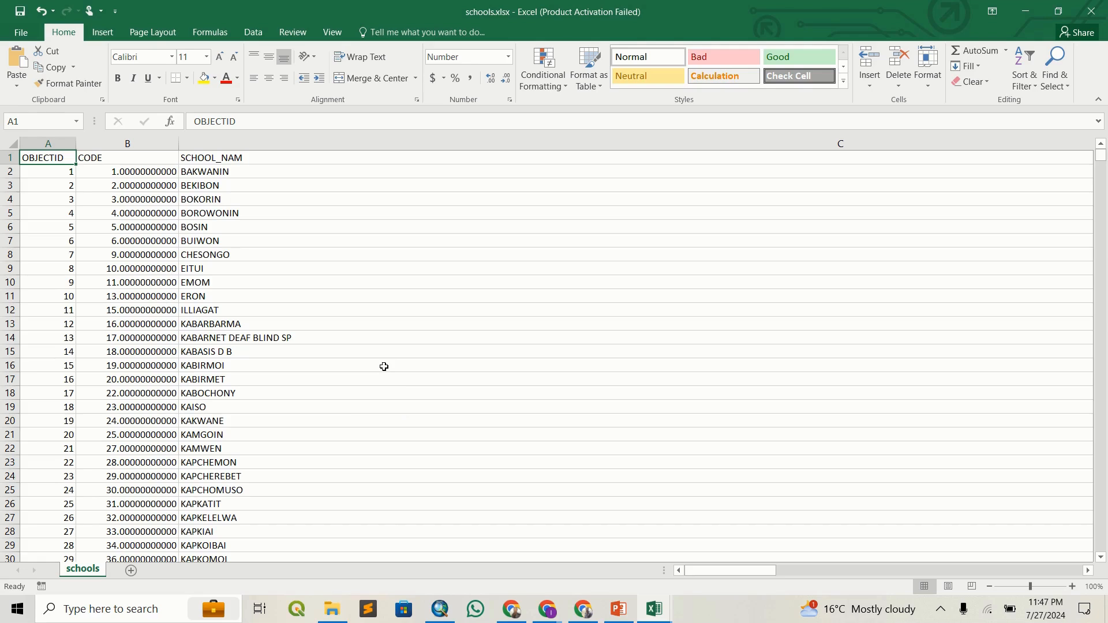
{"action": "mouse_move", "coordinate": [381, 363]}
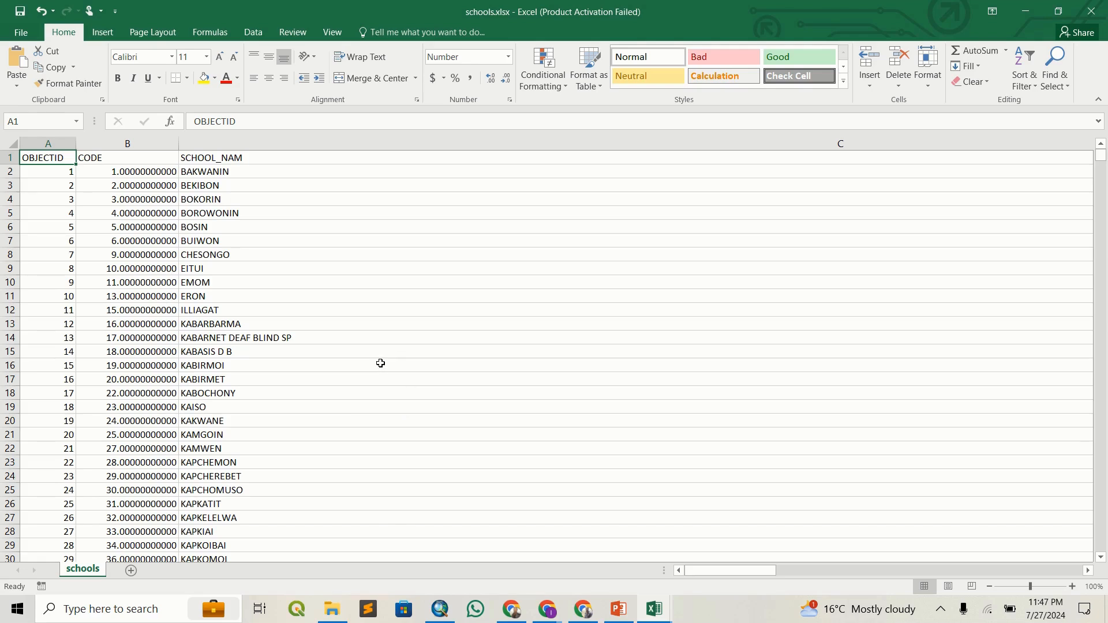